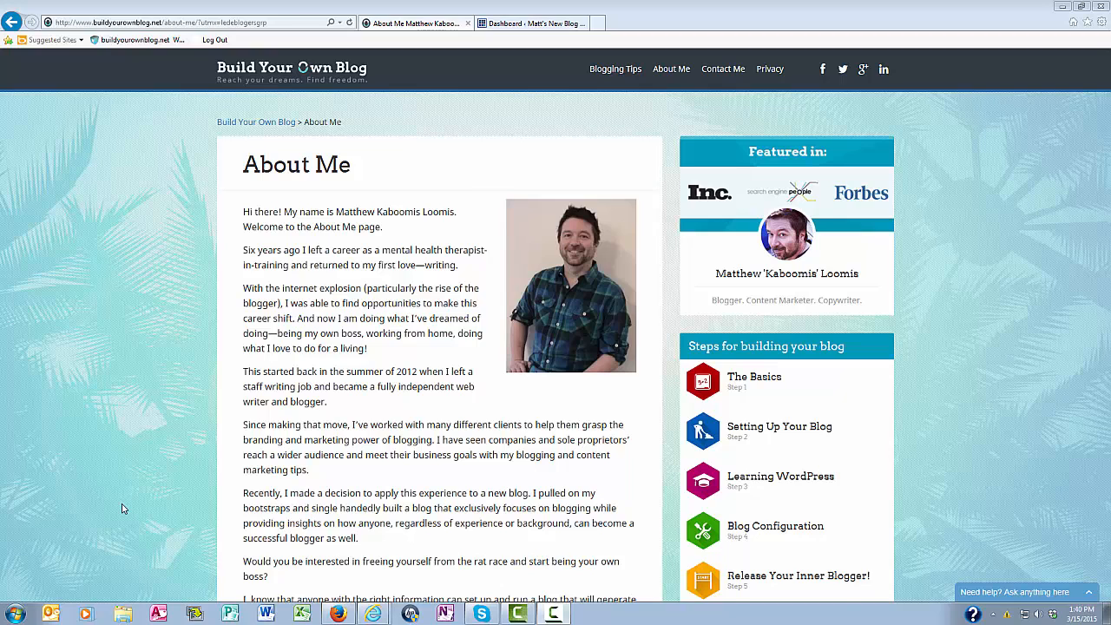
- Go from the About Me page to one of the blog's posts
left_click(615, 69)
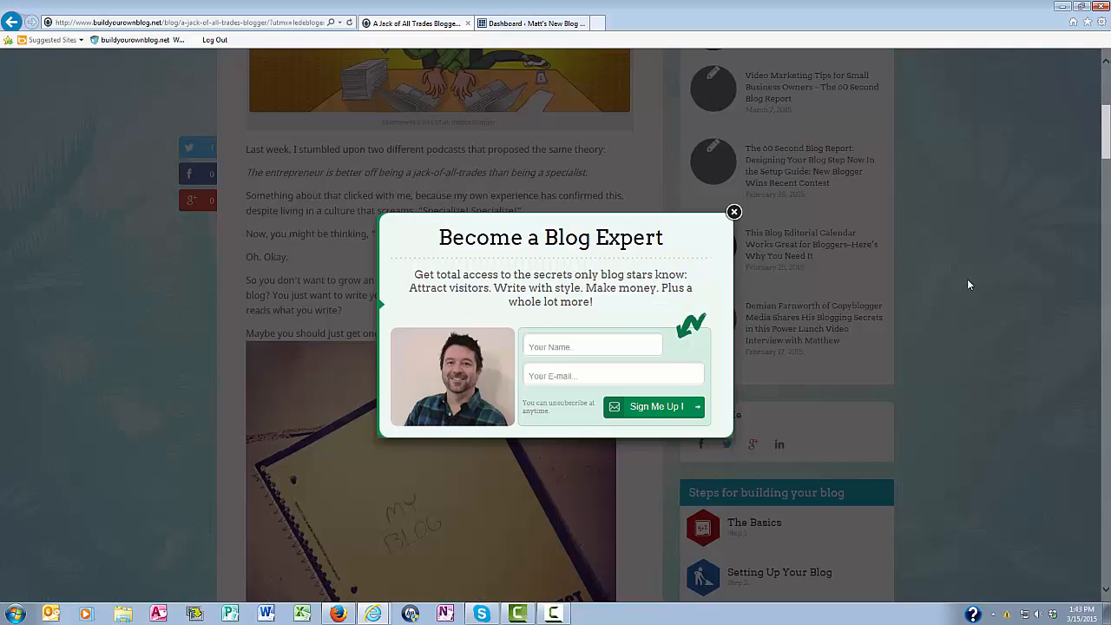
mouse_move(700, 243)
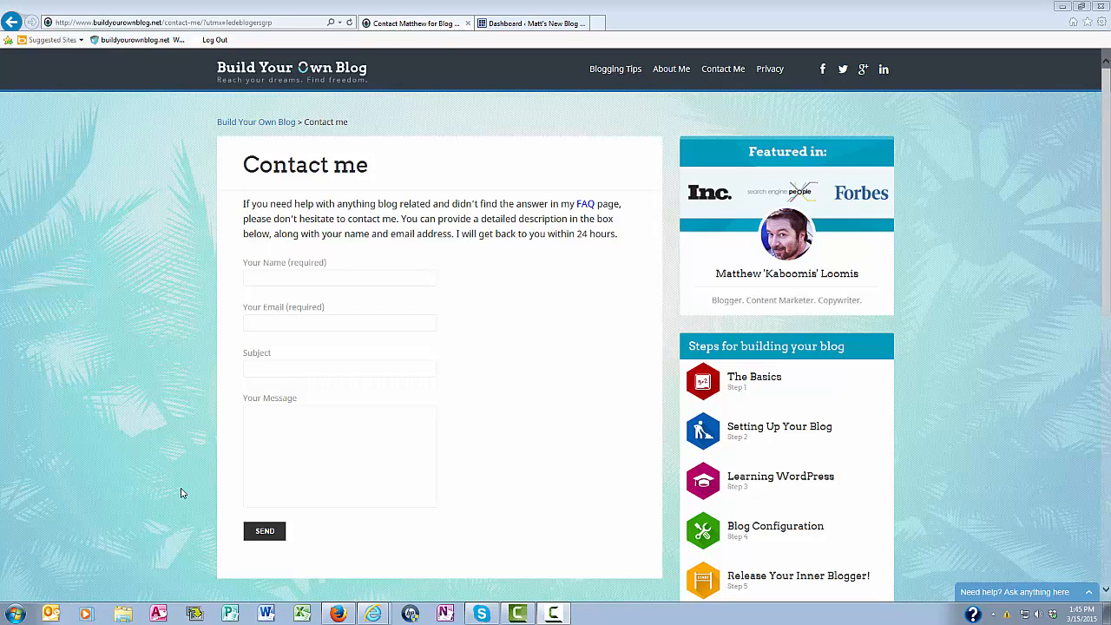
mouse_move(182, 303)
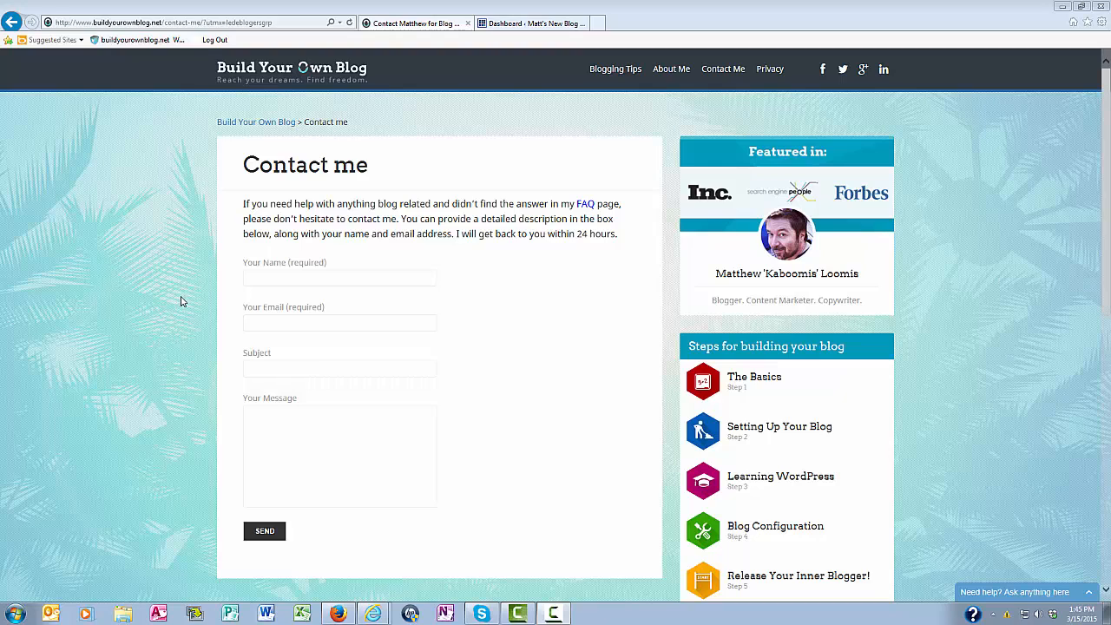
mouse_move(424, 514)
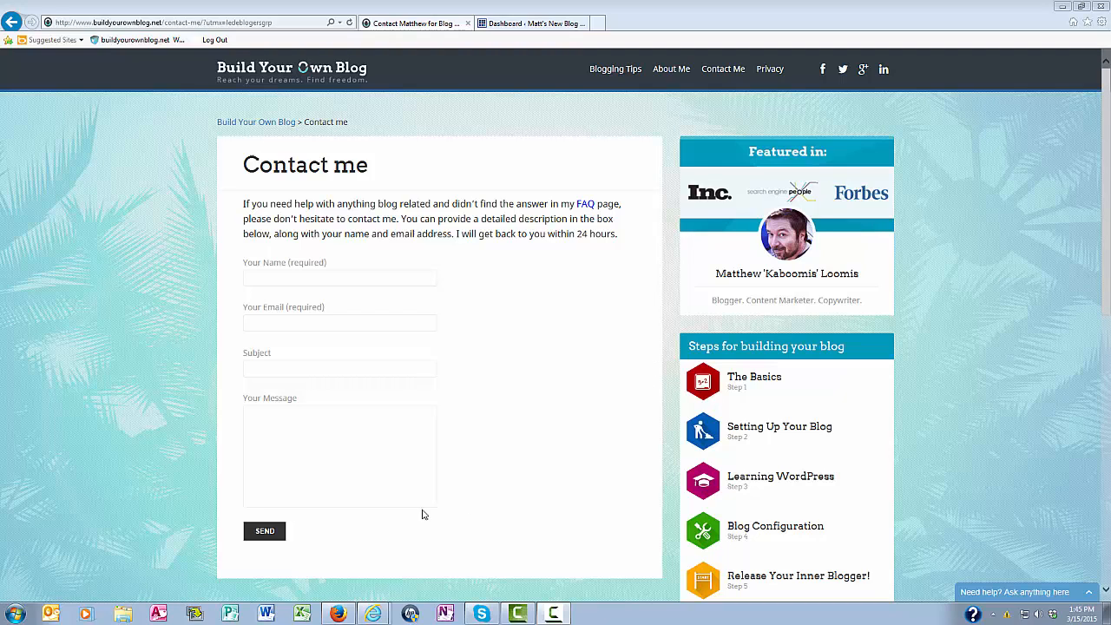
mouse_move(210, 310)
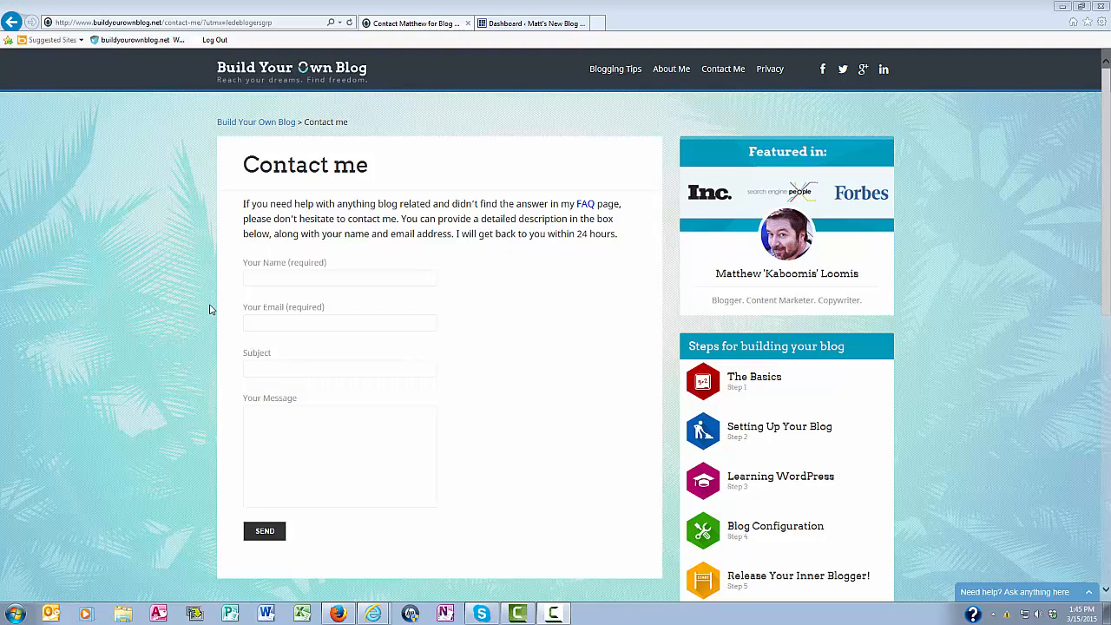
mouse_move(651, 379)
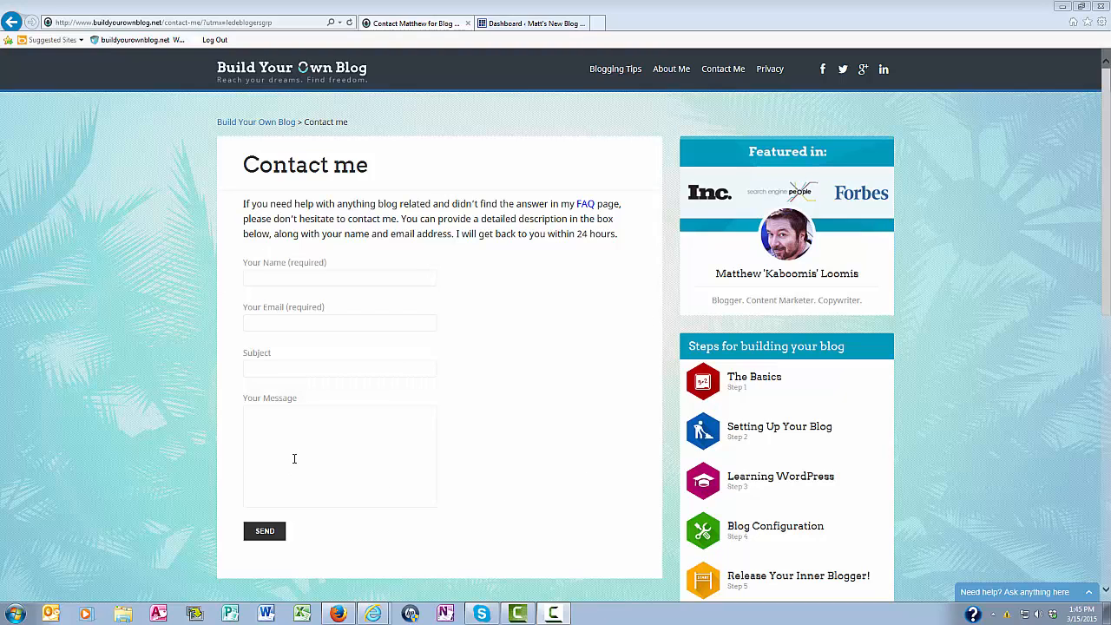
mouse_move(160, 431)
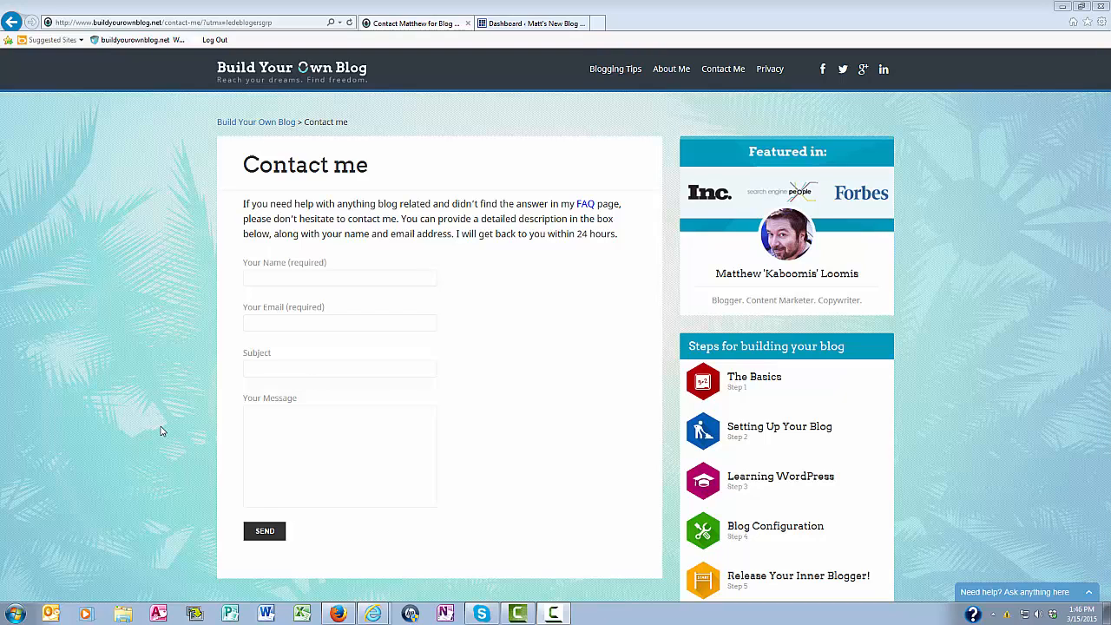
mouse_move(646, 333)
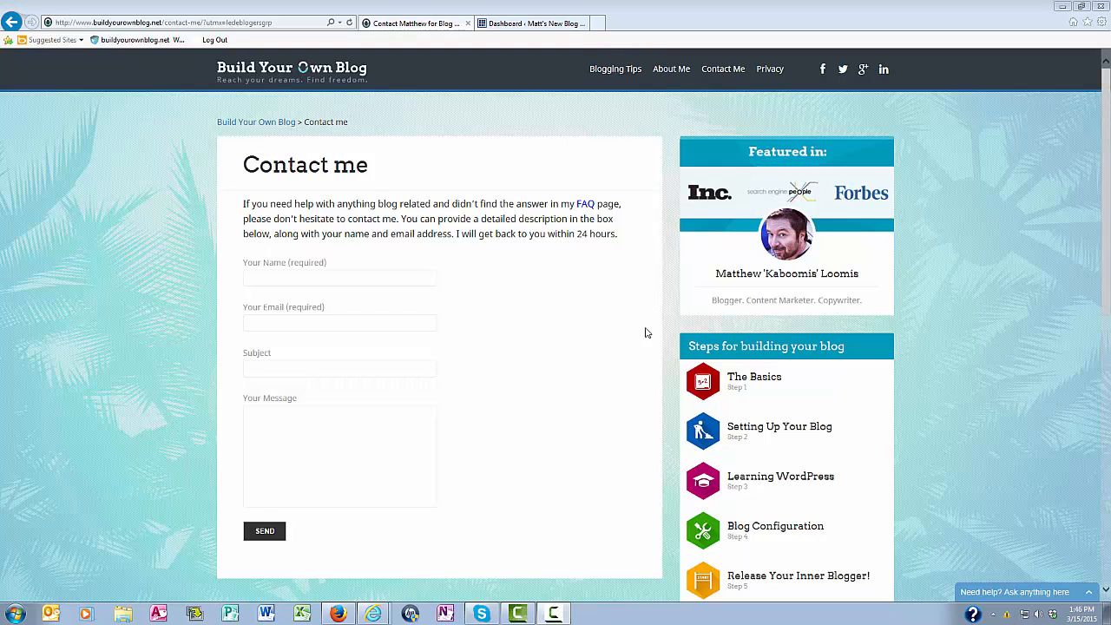
mouse_move(189, 364)
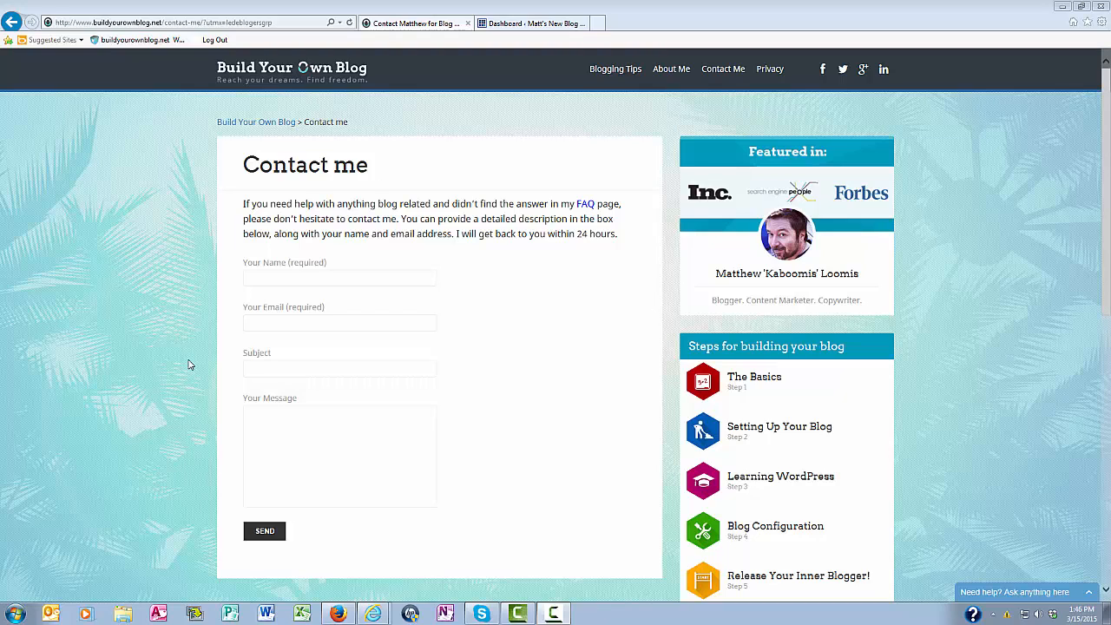
mouse_move(157, 302)
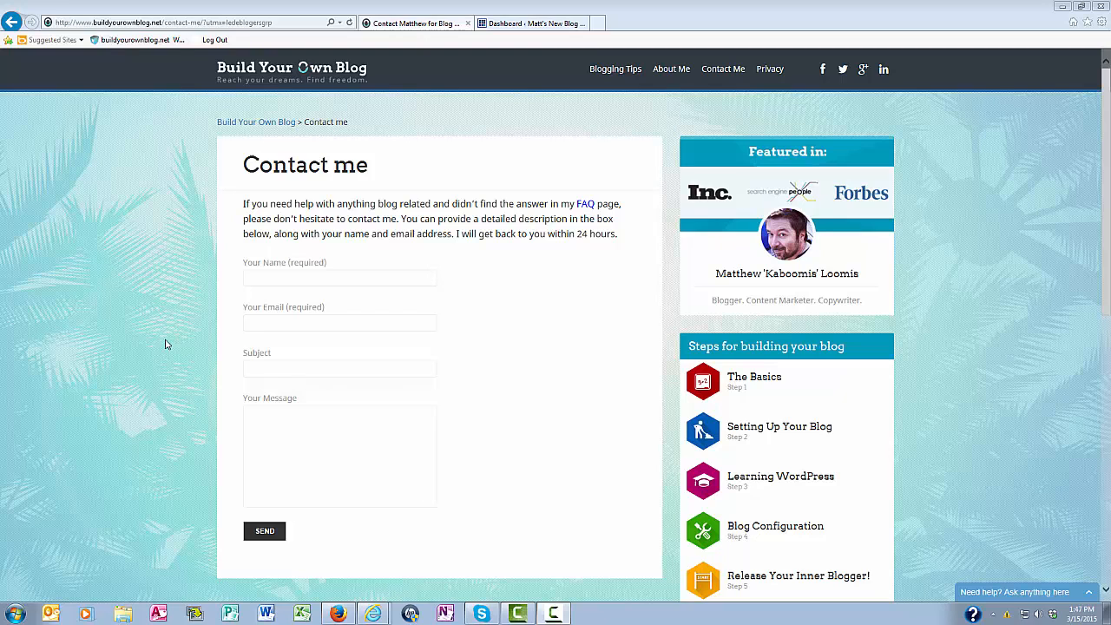
- Switch to the WordPress dashboard and bring up Plugins > Add New
left_click(530, 24)
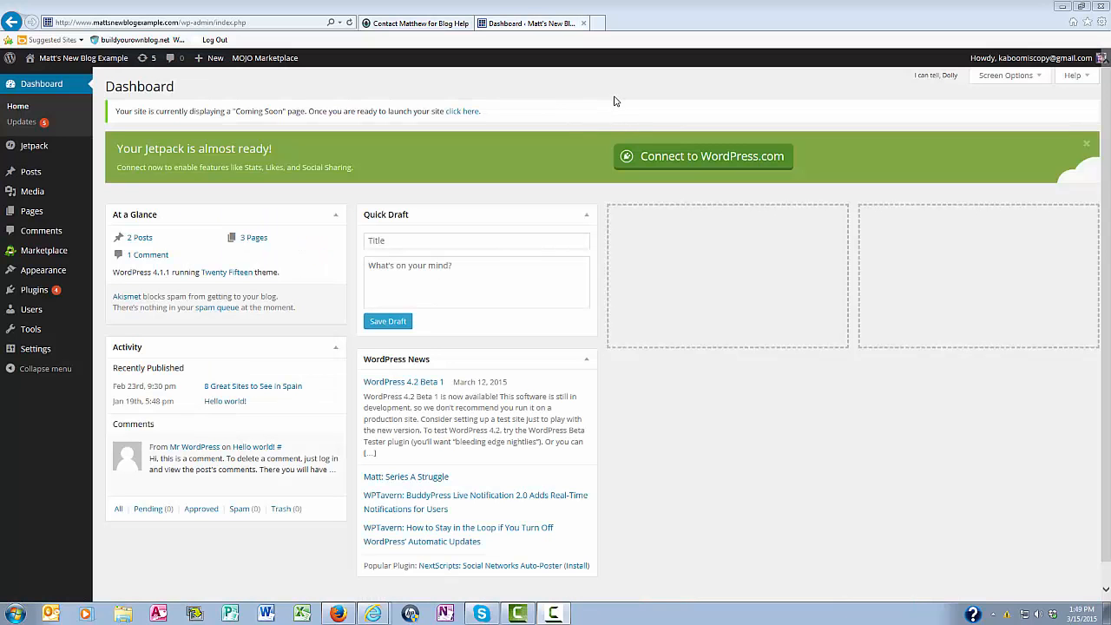
mouse_move(42, 250)
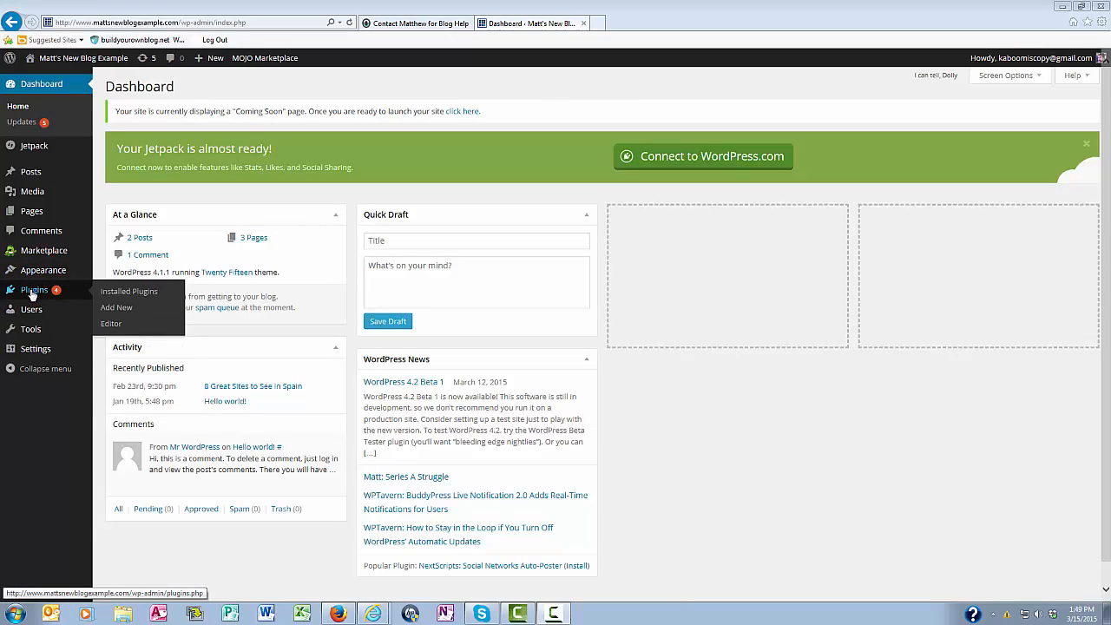
mouse_move(114, 309)
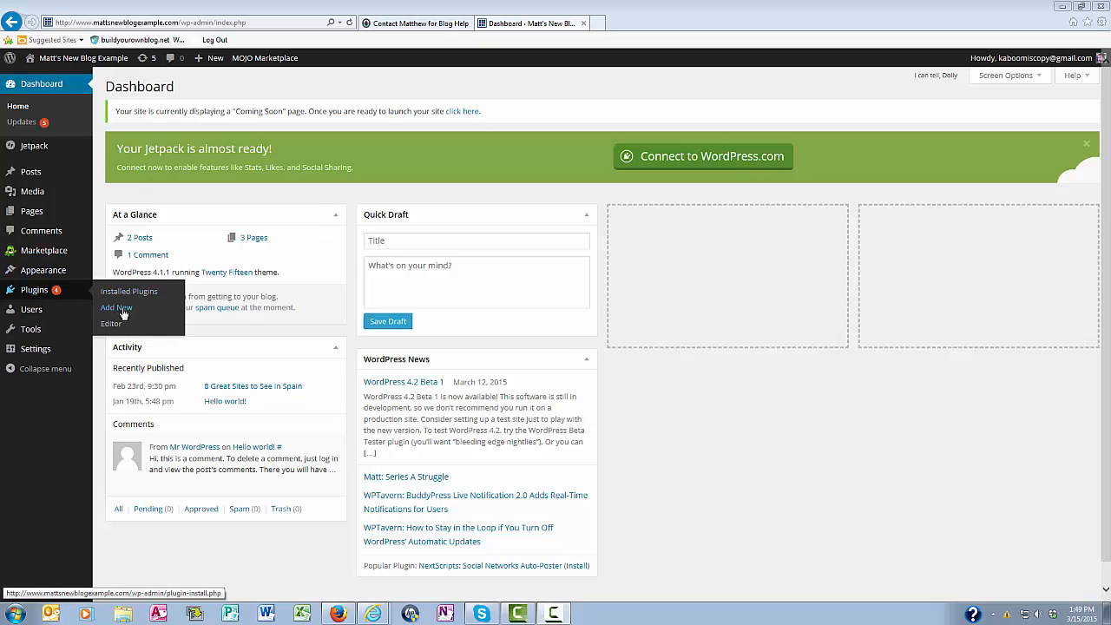
left_click(115, 307)
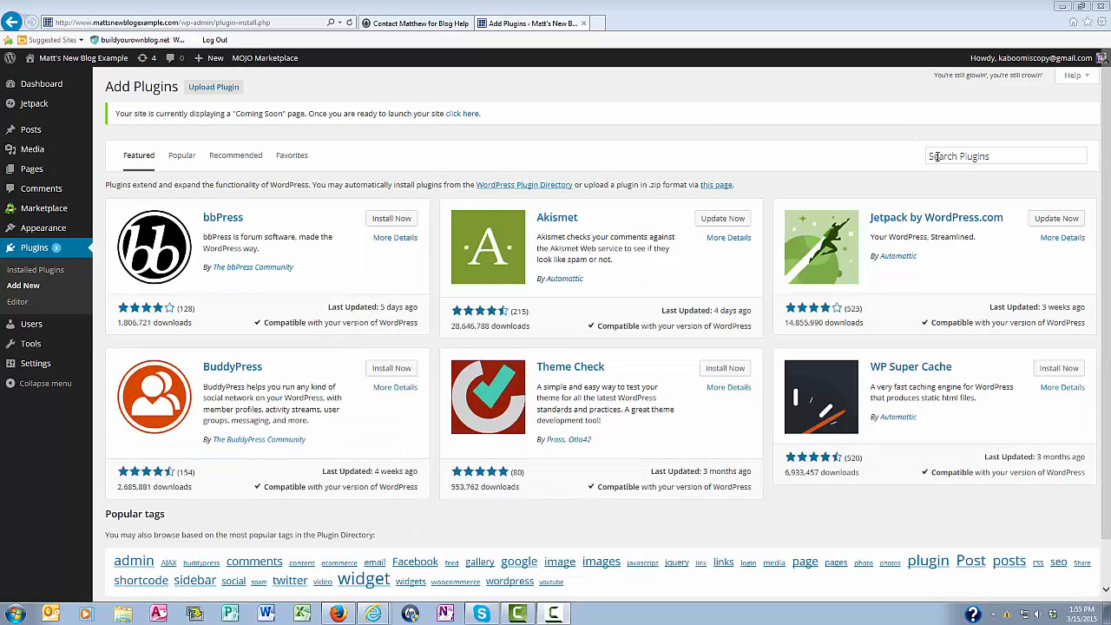
- Search the plugin directory for 'Contact Form 7'
left_click(1007, 156)
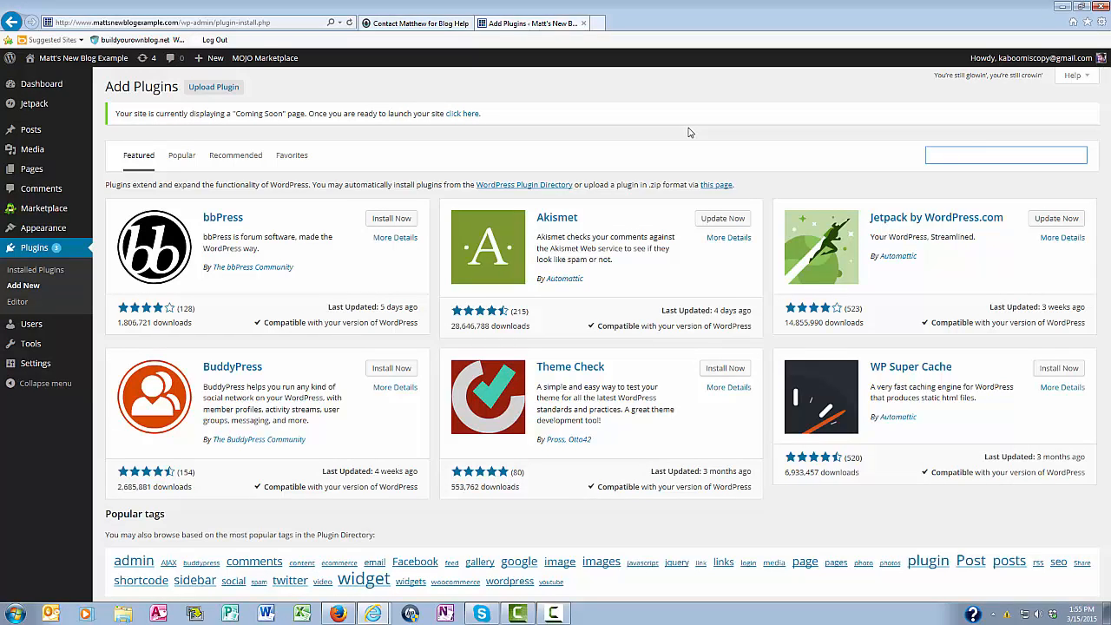
type("Contact")
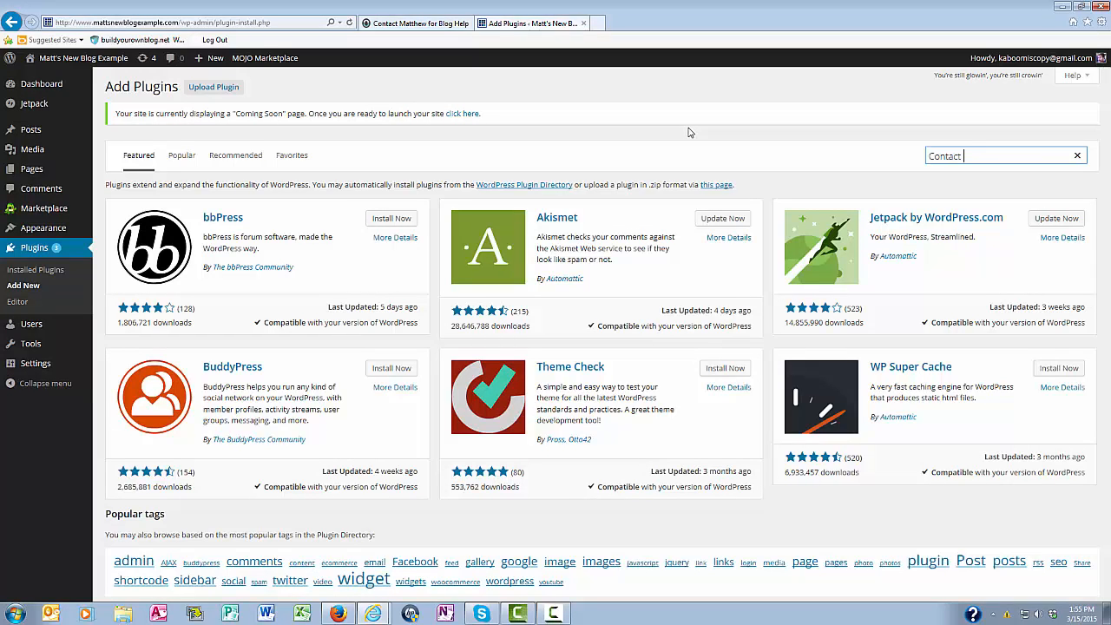
type("Form 7")
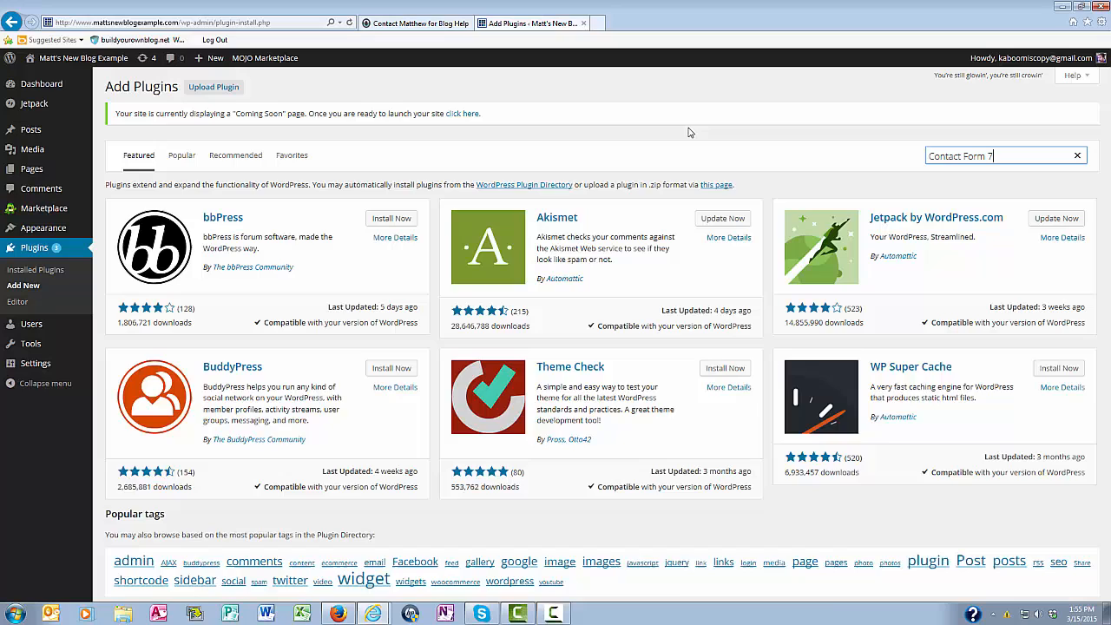
key("Return")
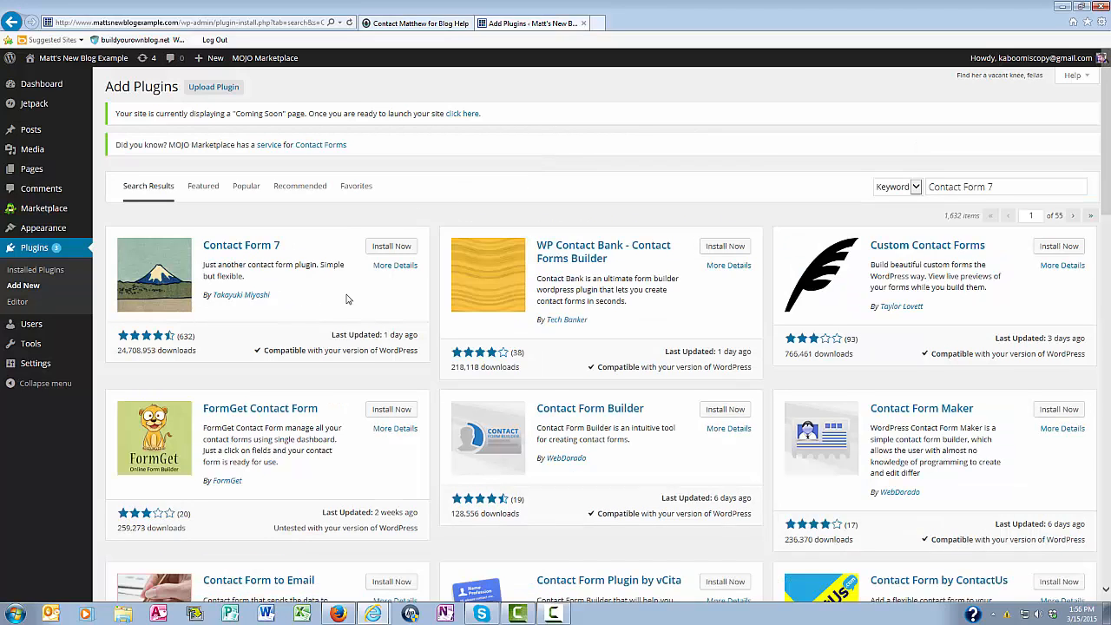
mouse_move(346, 229)
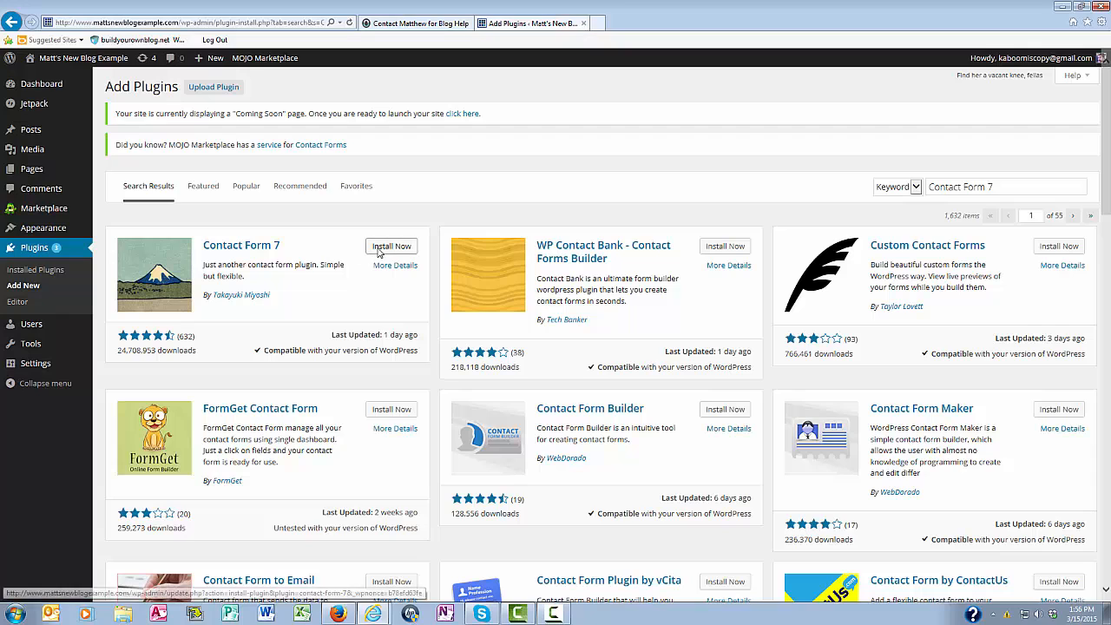
- Install the Contact Form 7 plugin and confirm the installation
left_click(391, 246)
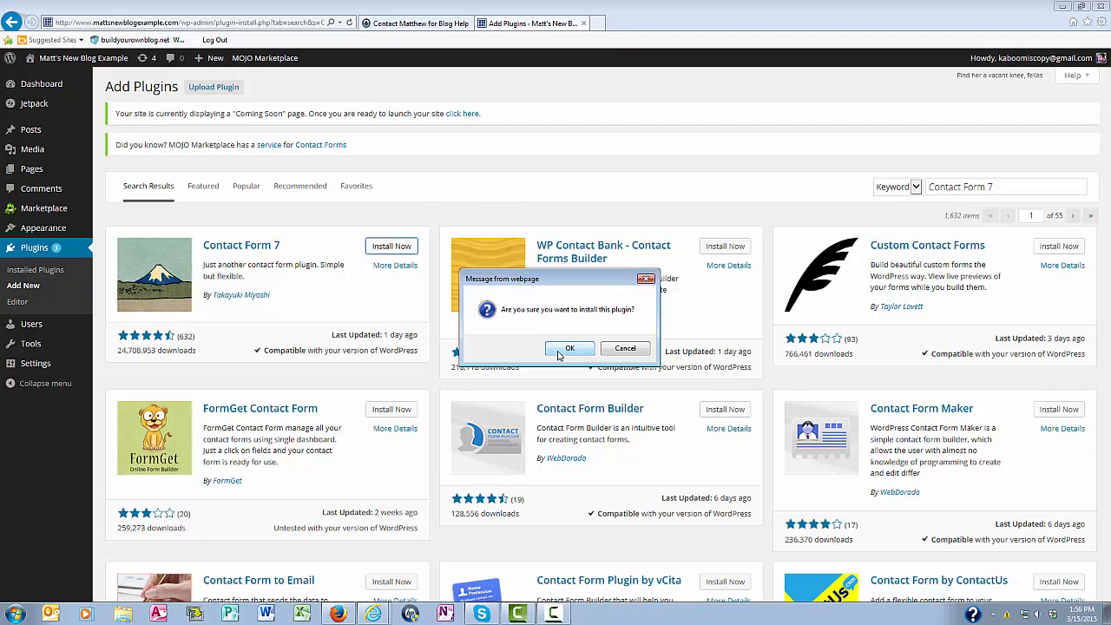
left_click(570, 347)
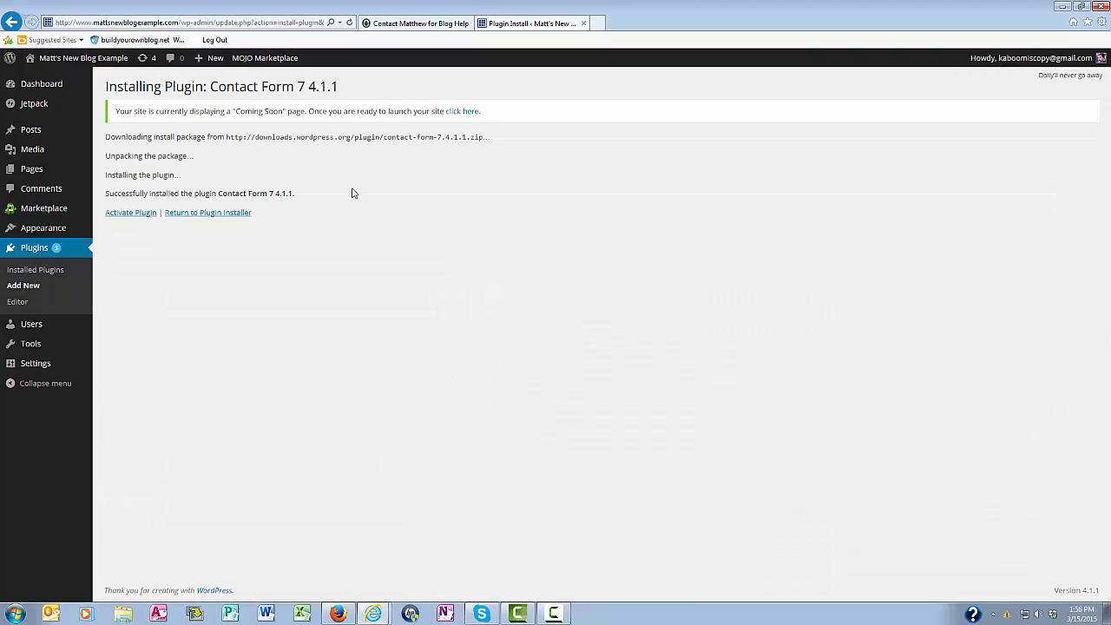
mouse_move(158, 264)
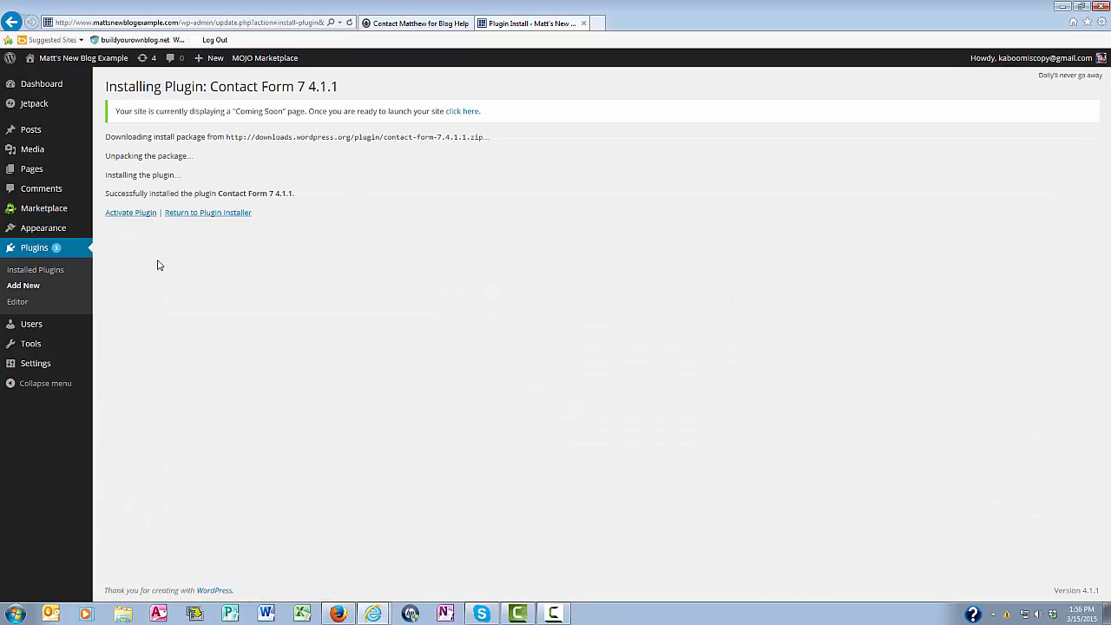
mouse_move(122, 226)
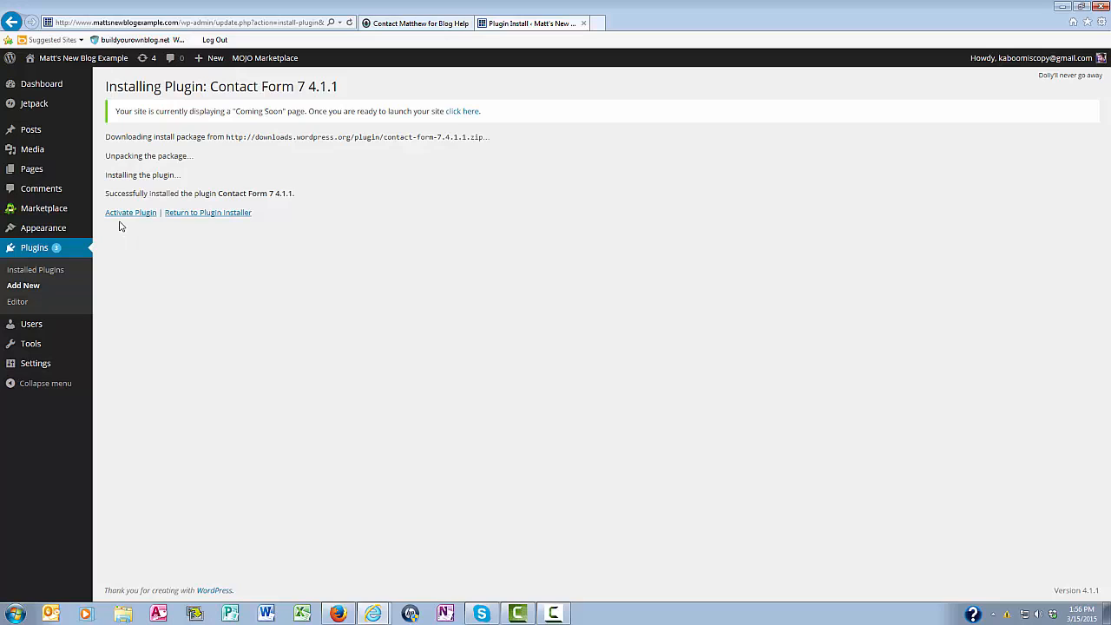
- Activate the newly installed Contact Form 7 plugin
left_click(131, 212)
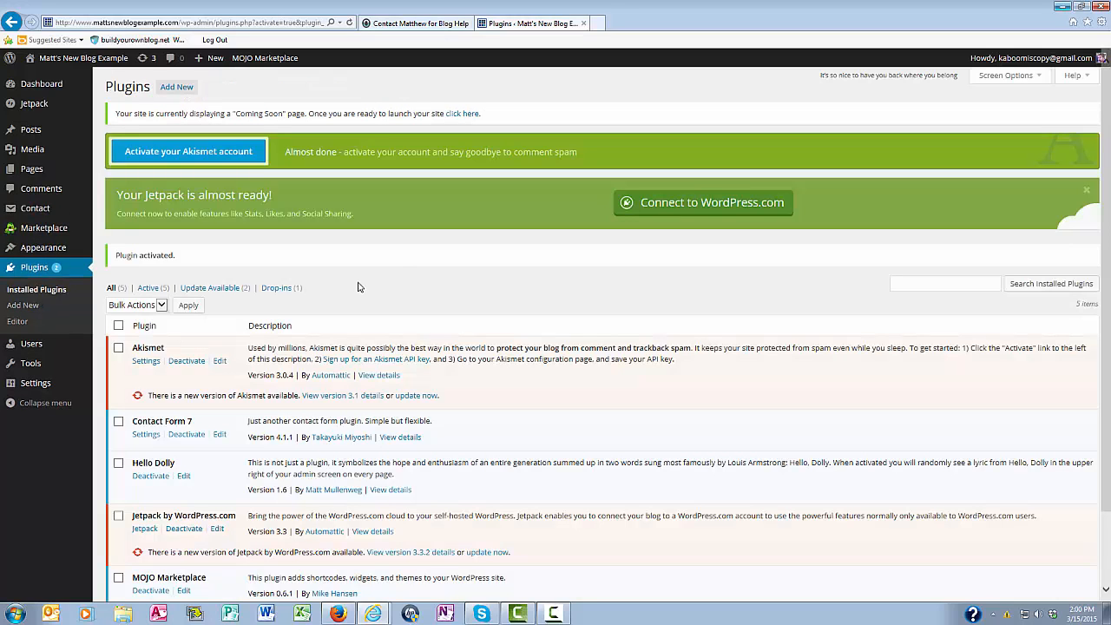
mouse_move(125, 240)
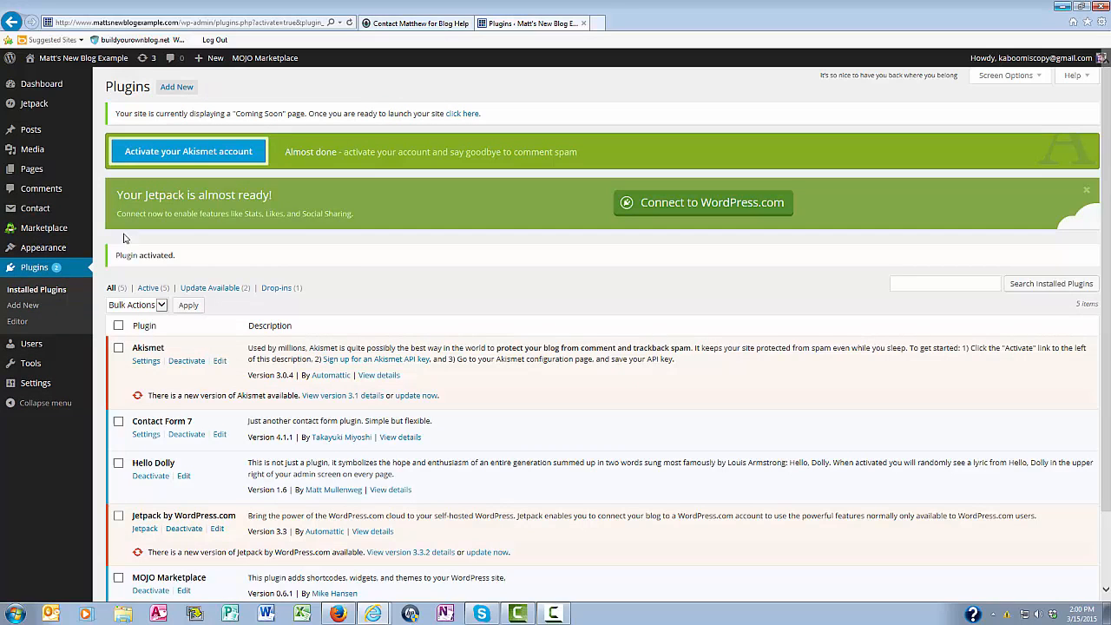
mouse_move(38, 187)
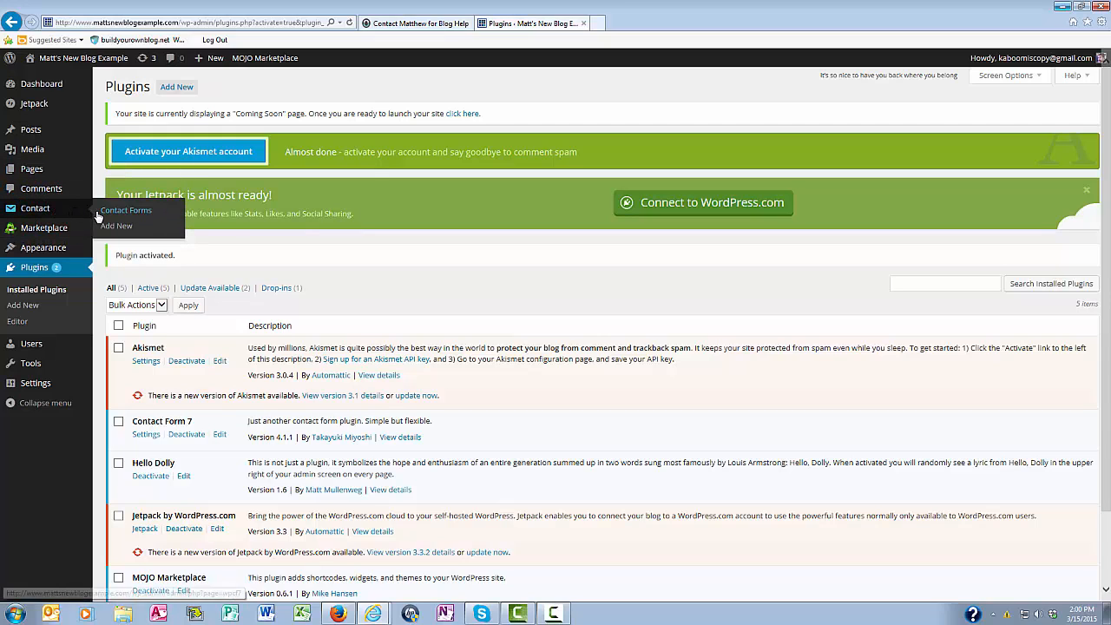
mouse_move(111, 216)
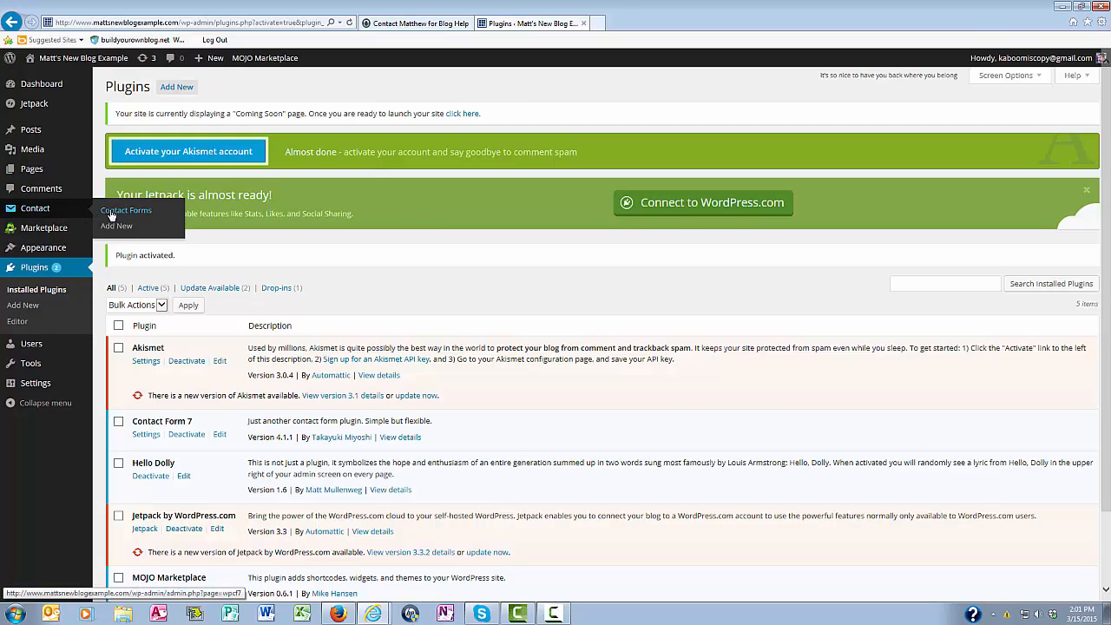
- In Contact Forms, copy the shortcode of the default 'Contact form 1'
left_click(125, 210)
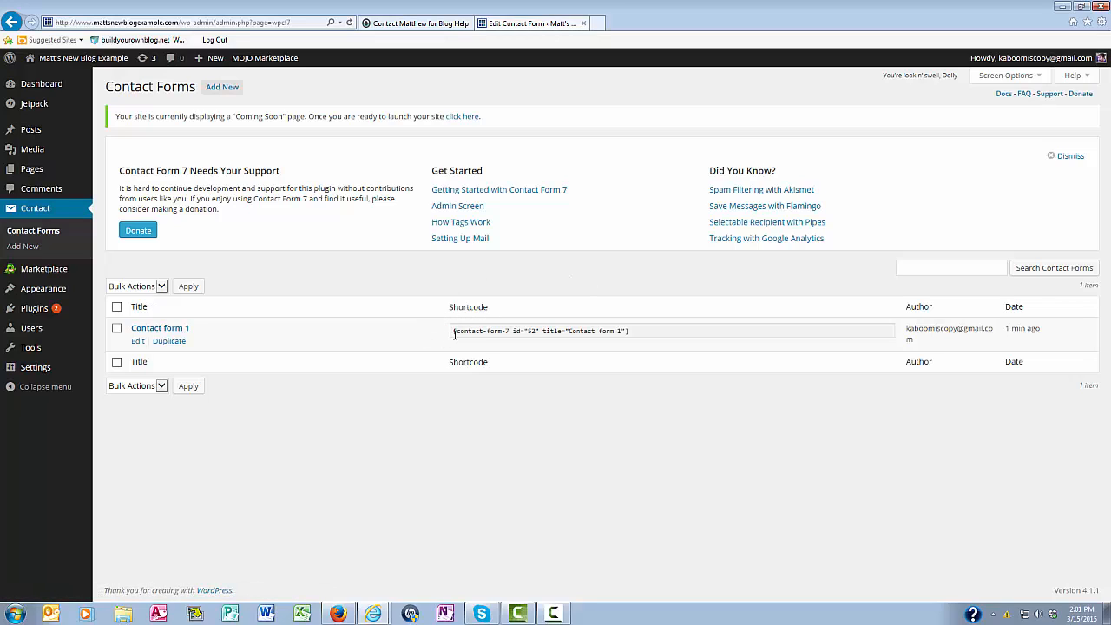
mouse_move(570, 285)
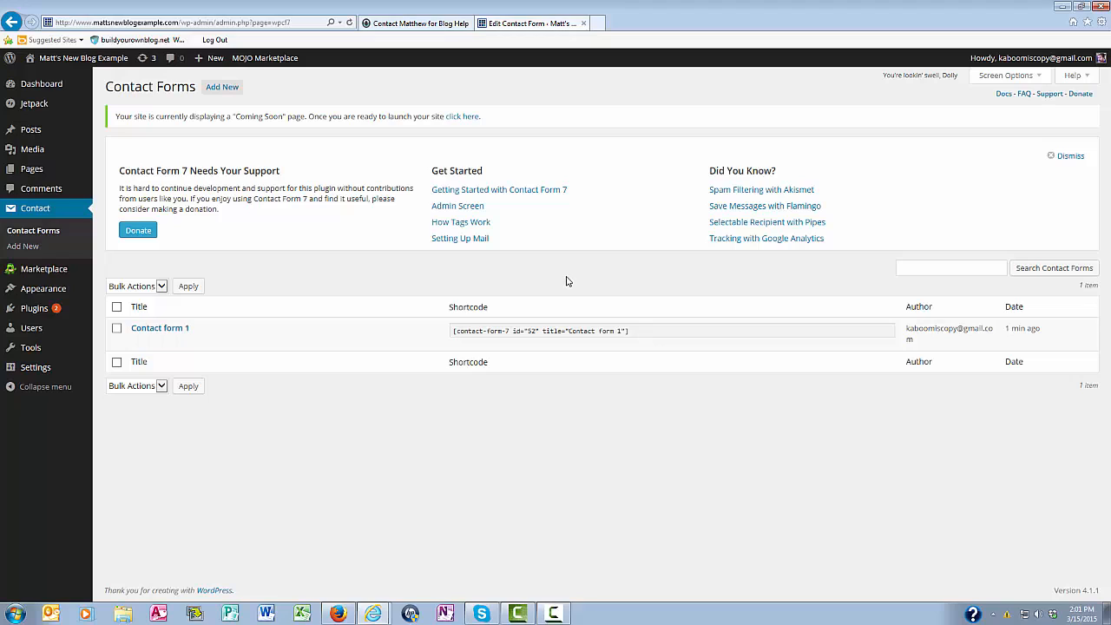
mouse_move(400, 450)
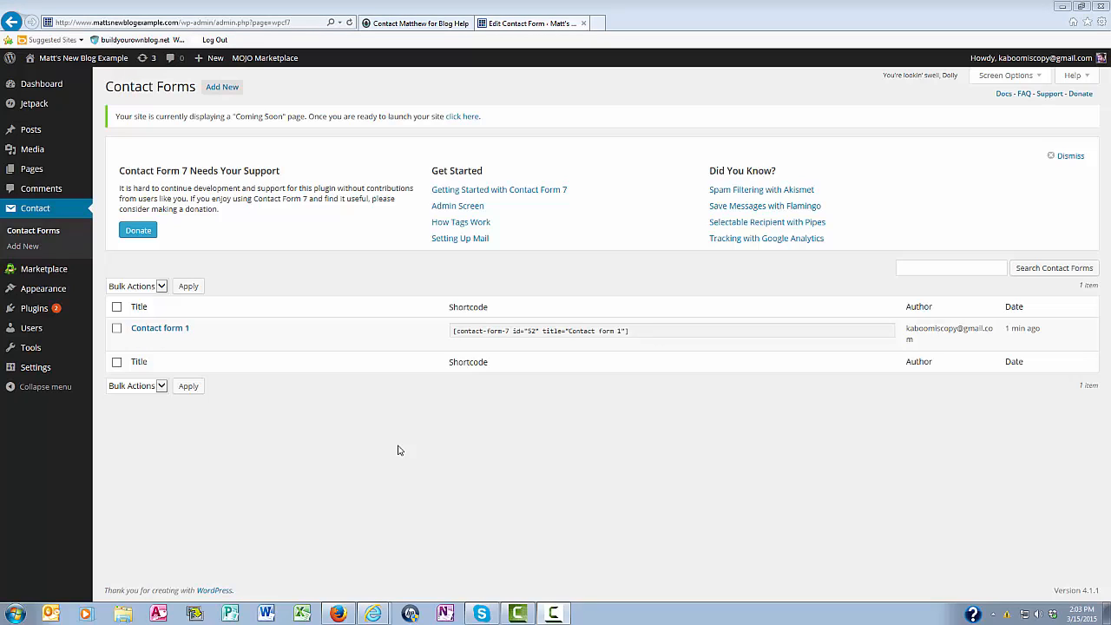
mouse_move(160, 327)
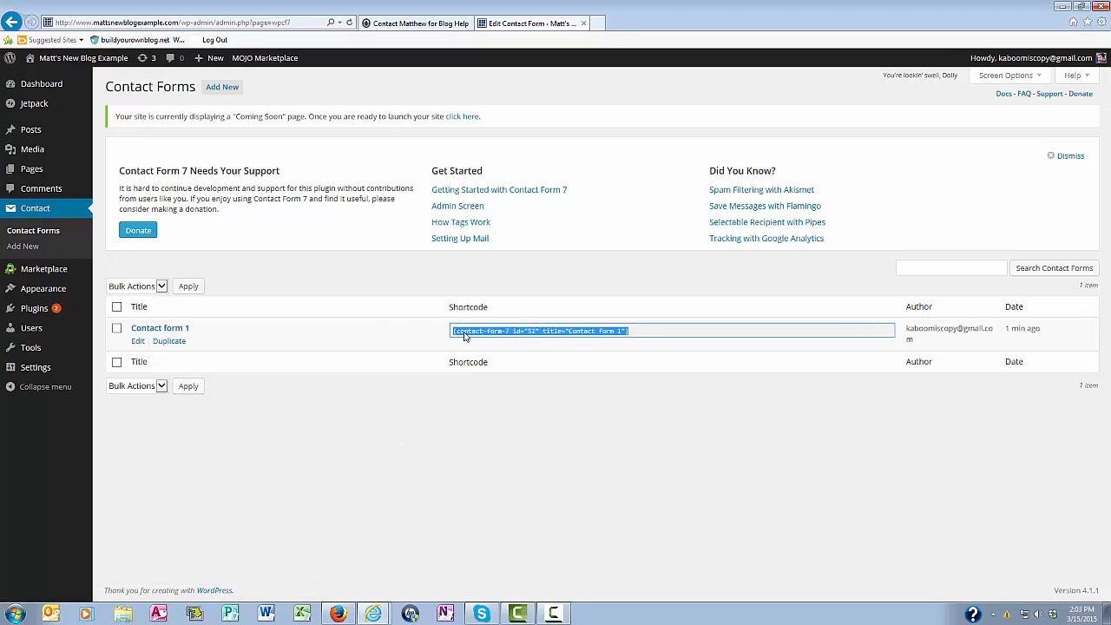
right_click(539, 330)
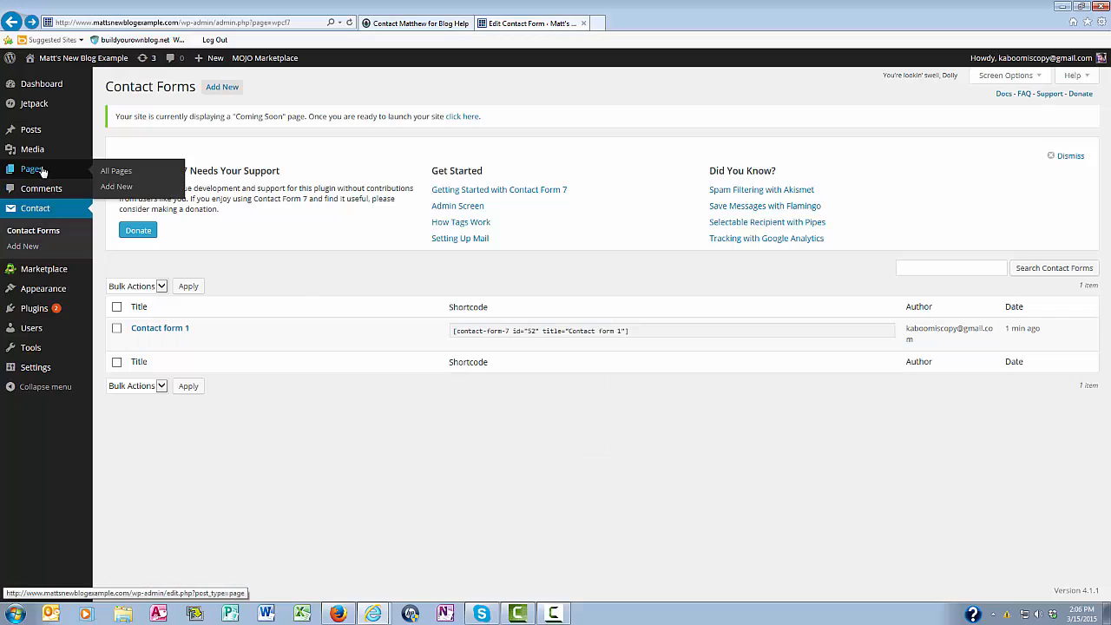
mouse_move(115, 188)
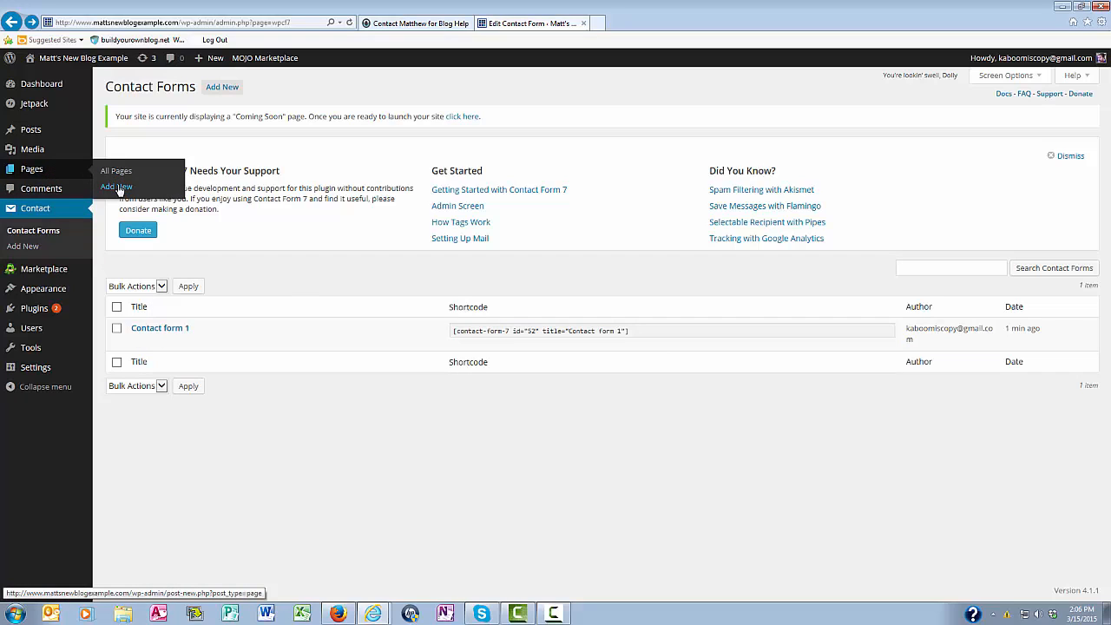
- Create a new page and title it 'Contact Me'
left_click(117, 187)
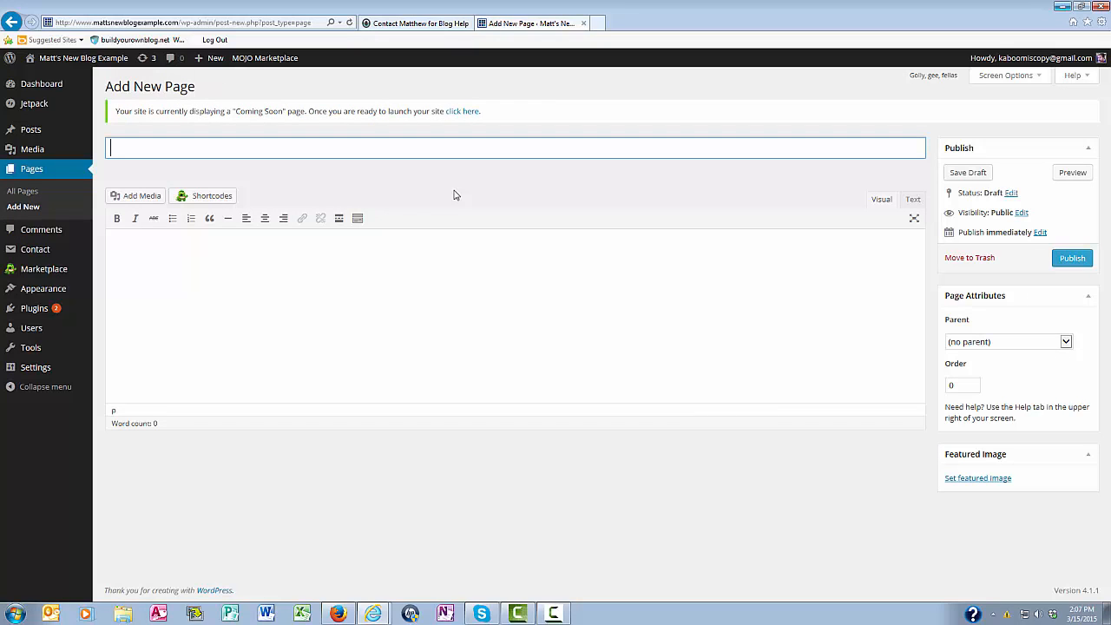
type("C")
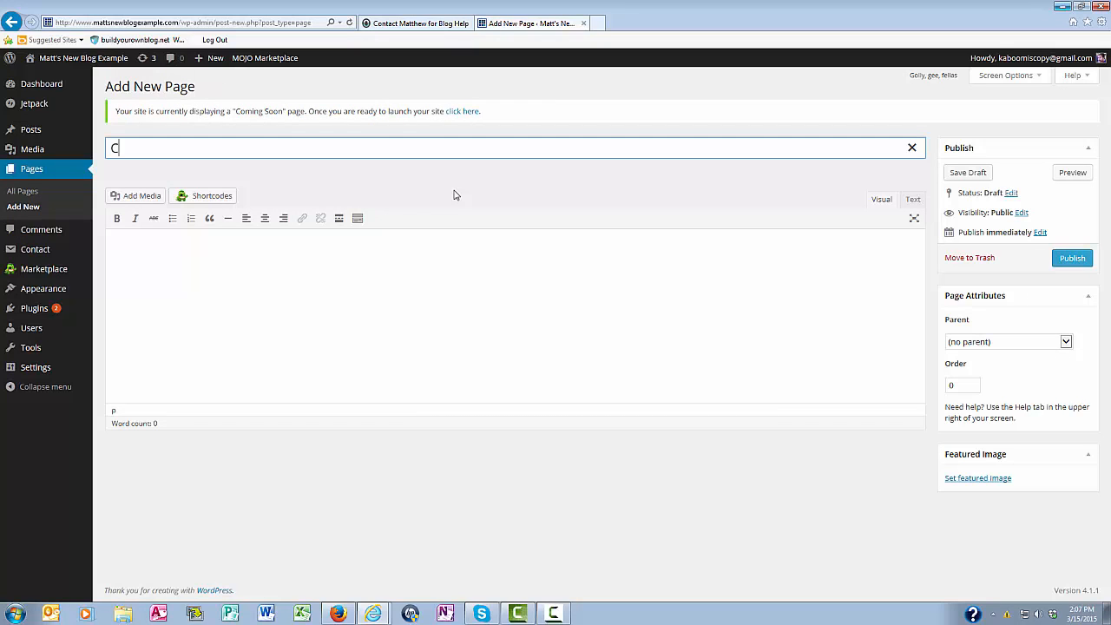
type("ontact Me")
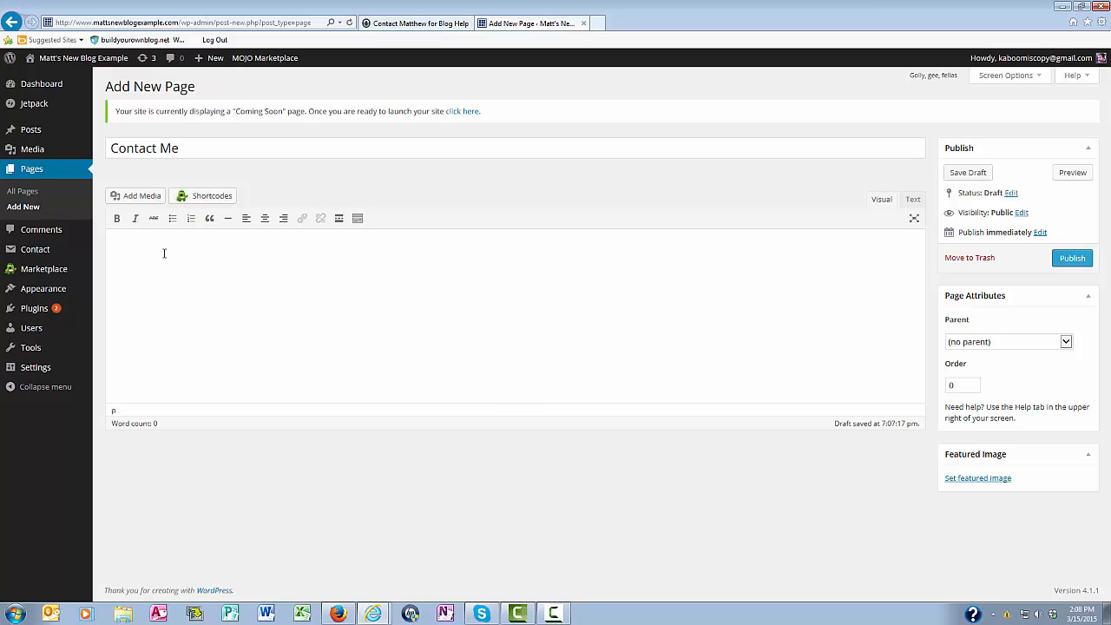
mouse_move(154, 250)
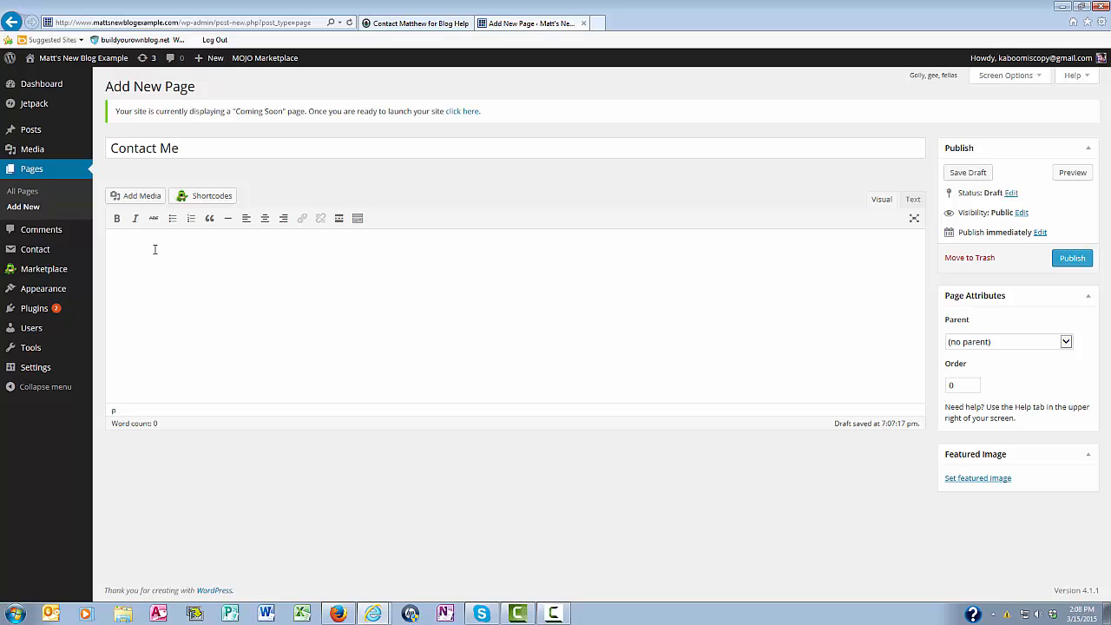
- Write the paragraph inviting blog-related questions not answered in the FAQ, and save the draft
right_click(155, 251)
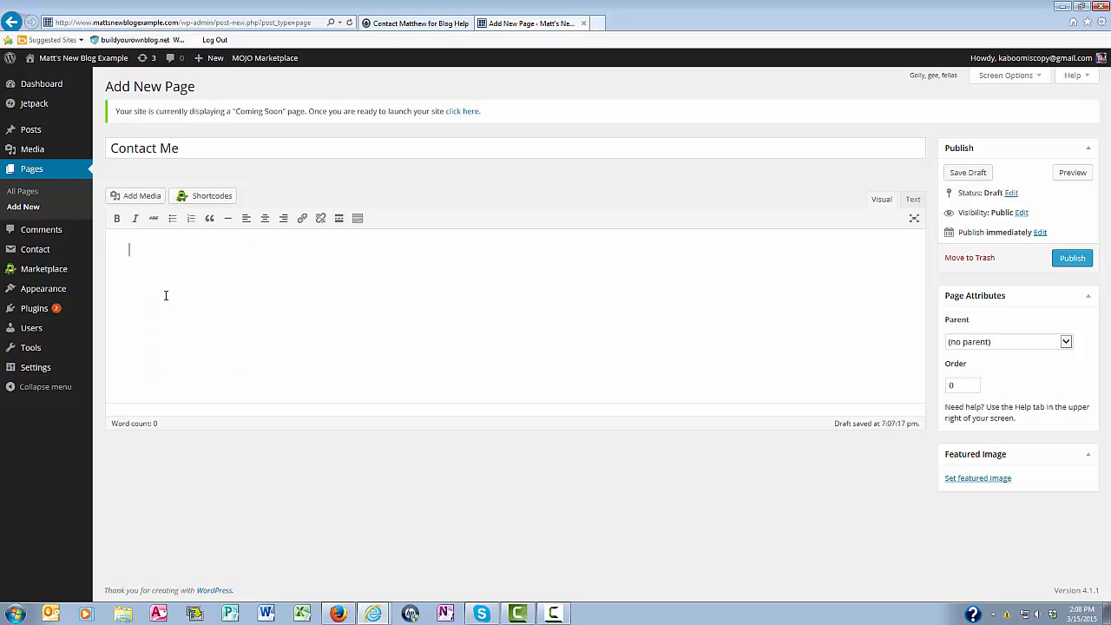
type("If you need help with anything blog related and didn't find the answer in my FAQ page, please don't hesitate to contact me. You can provide a detailed description in the box below, along with your name and email address. I will get back to you within 24 hours.")
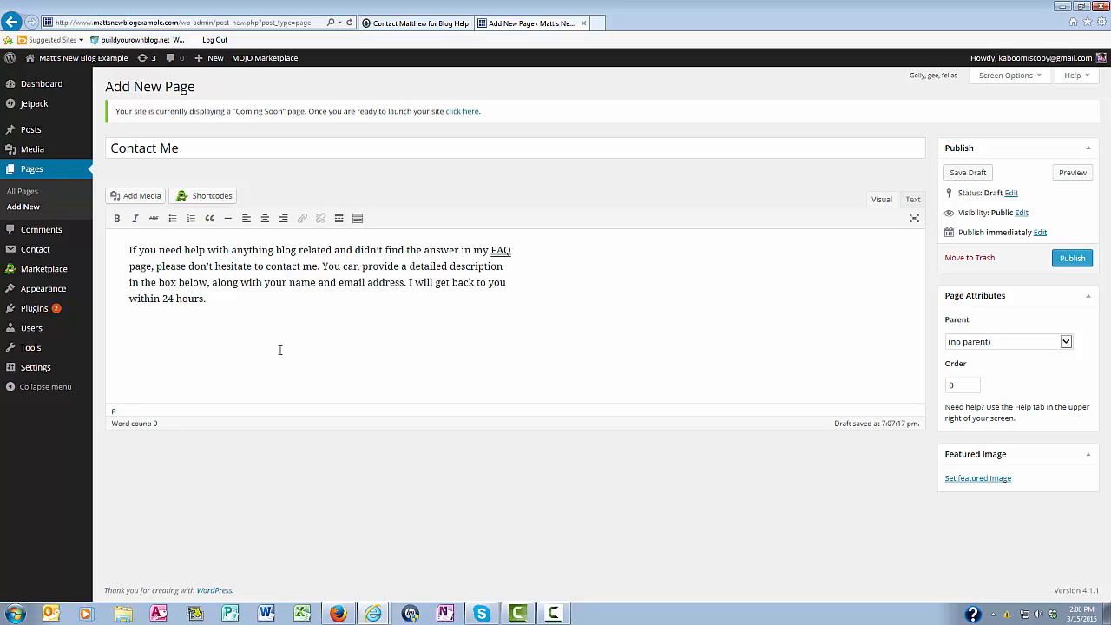
left_click(205, 298)
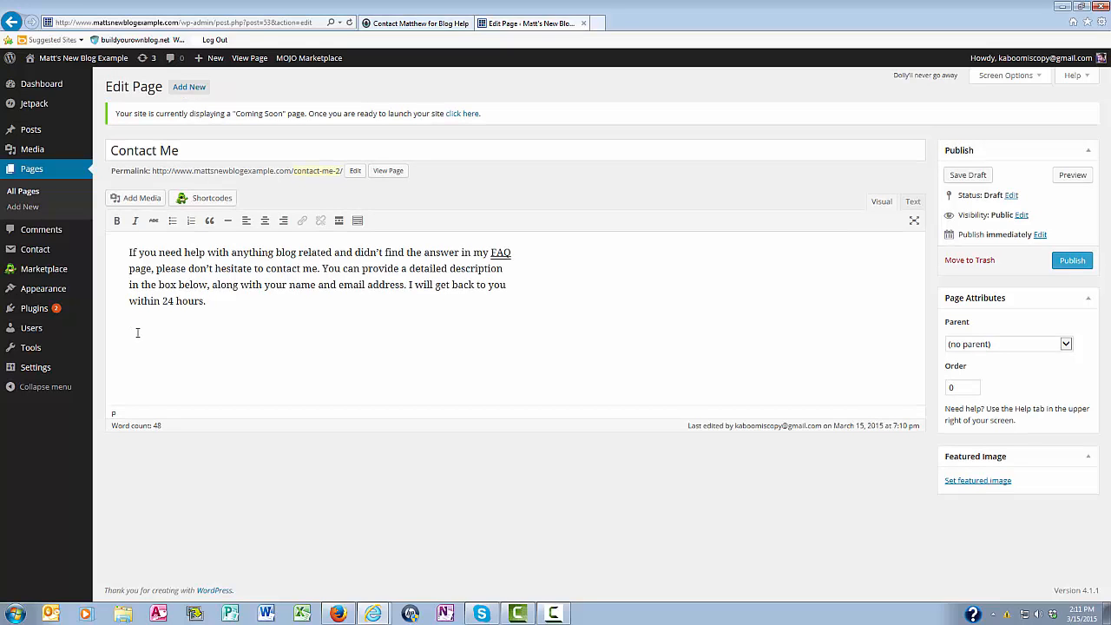
- Paste the [contact-form-7 id="52" title="Contact form 1"] shortcode below the paragraph and publish the page
right_click(137, 333)
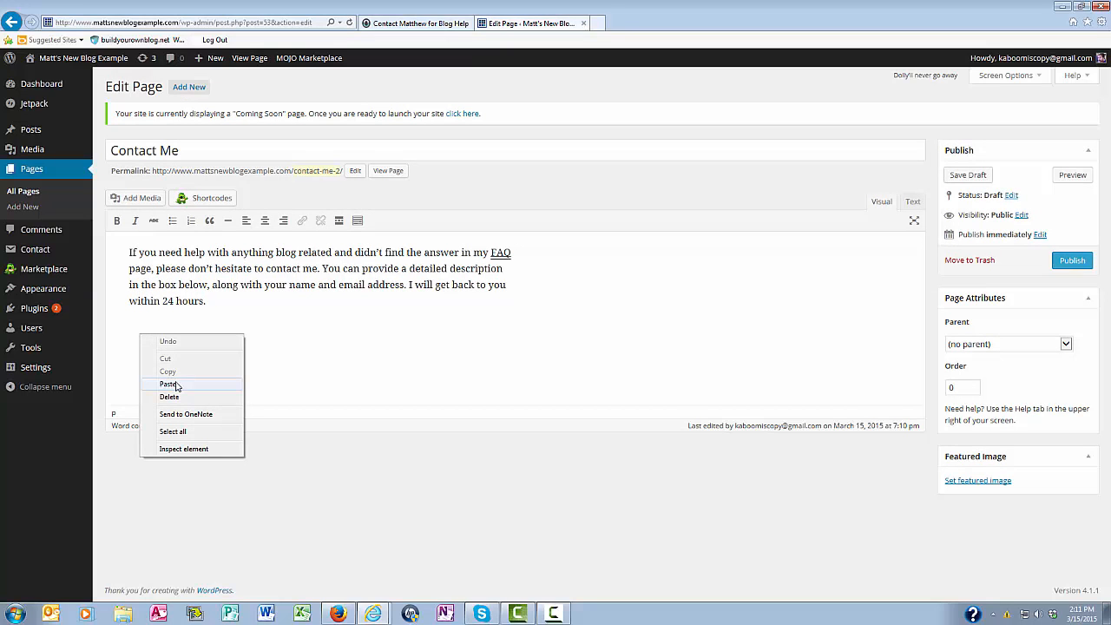
left_click(170, 384)
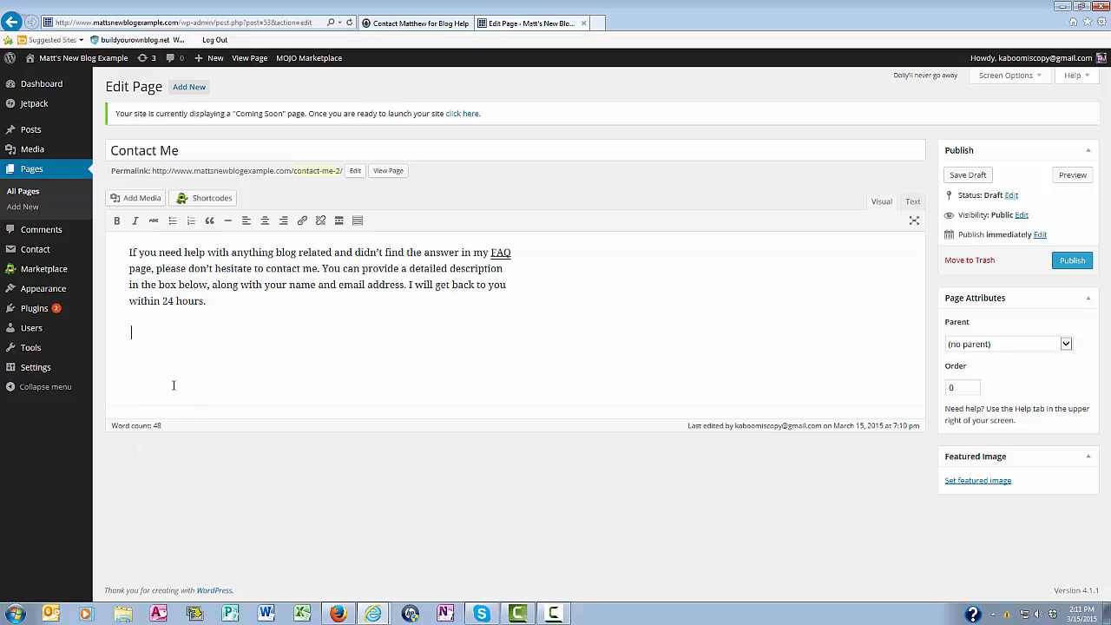
type("[contact-form-7 id=\"52\" title=\"Contact form 1\"]")
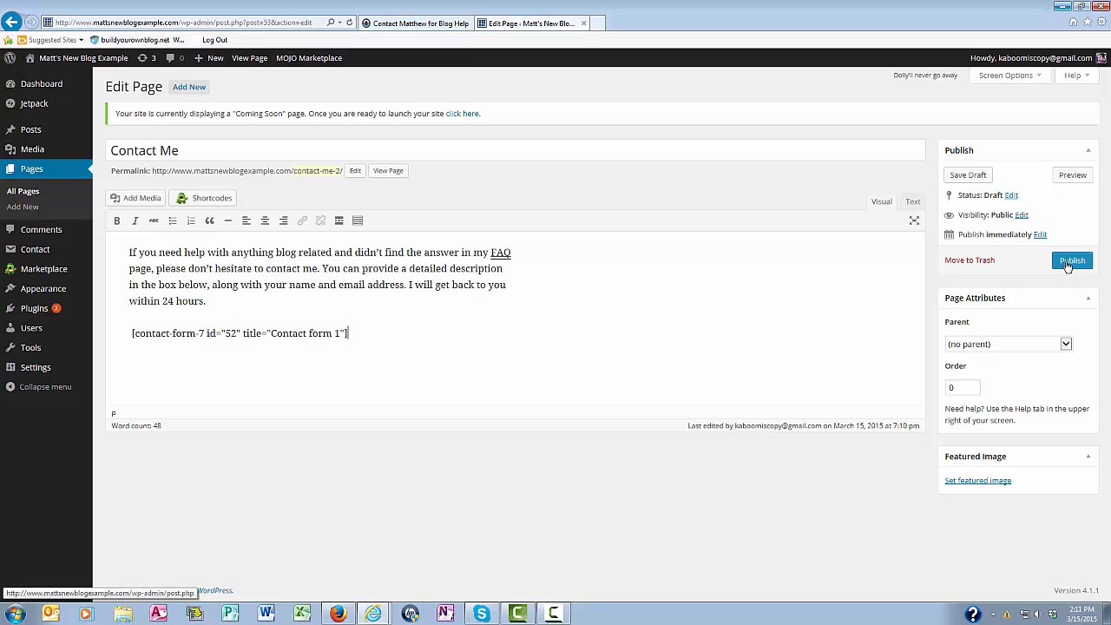
left_click(1073, 260)
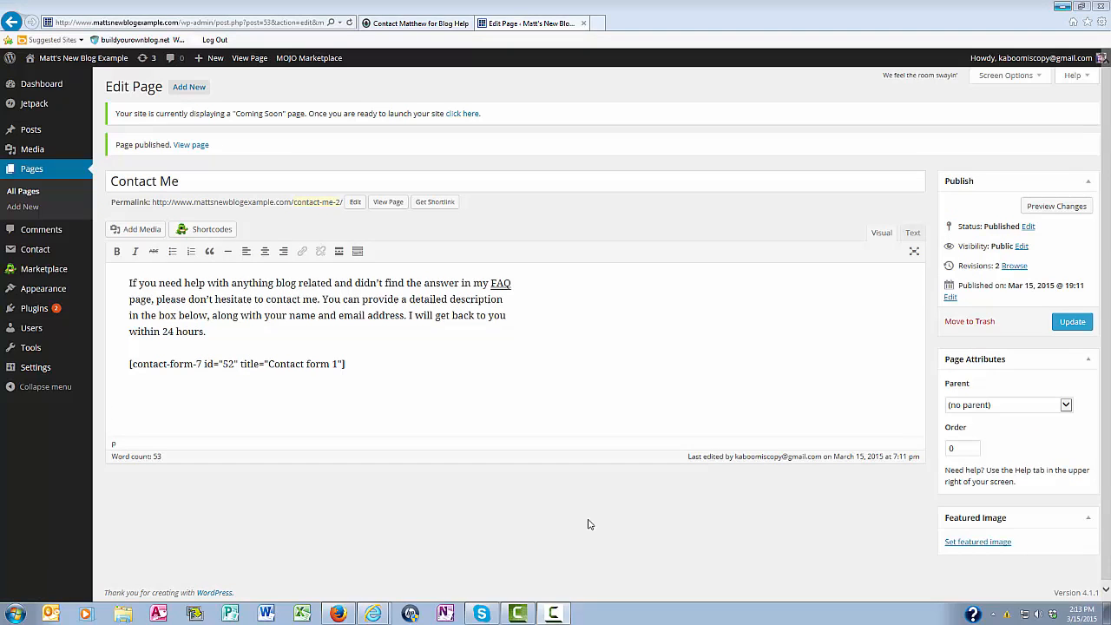
mouse_move(389, 201)
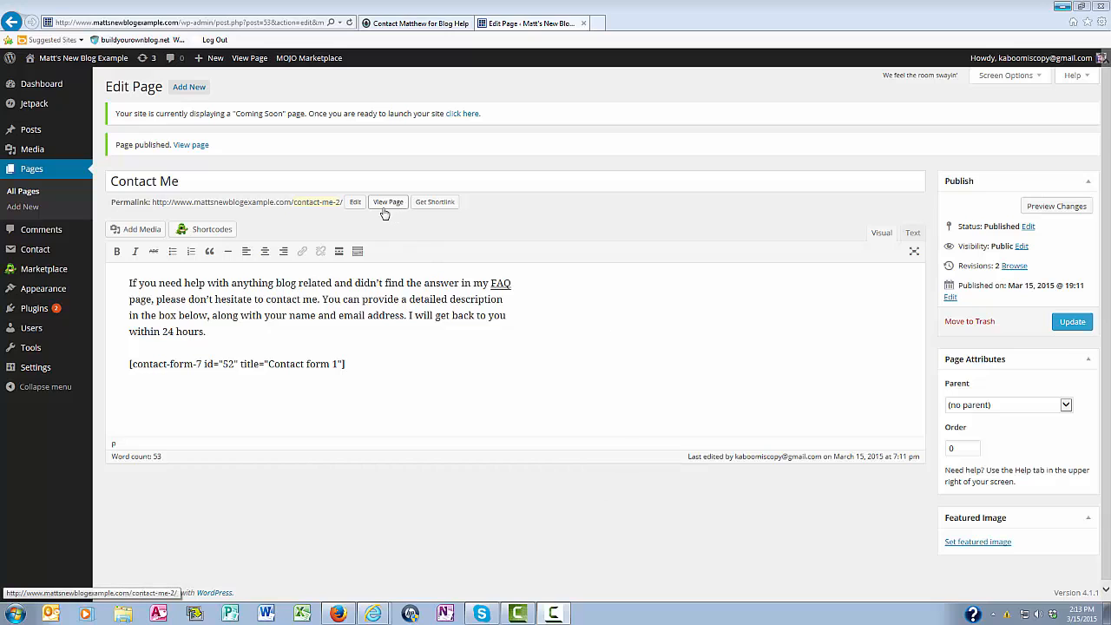
left_click(387, 201)
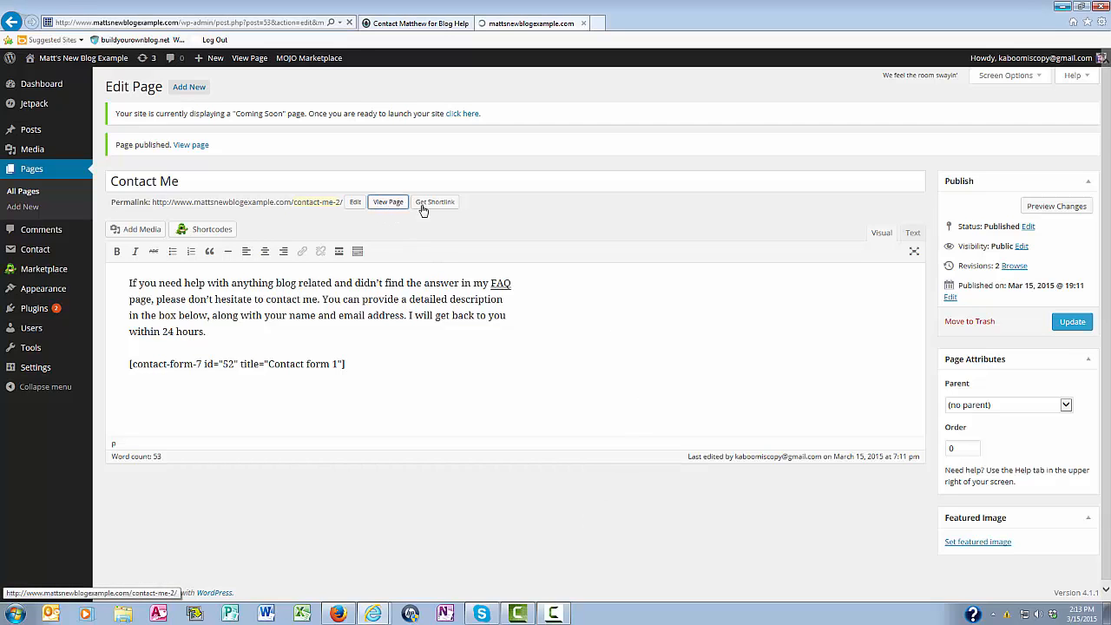
- View the live Contact Me page, scrolling through the name, email, subject, message fields and Send button
left_click(389, 201)
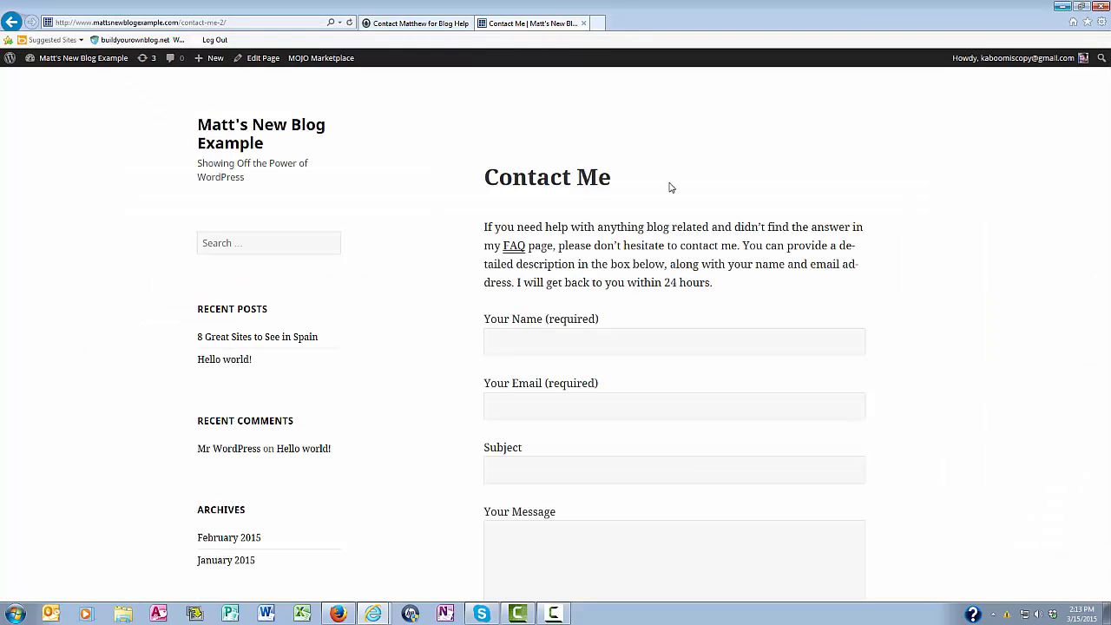
mouse_move(647, 184)
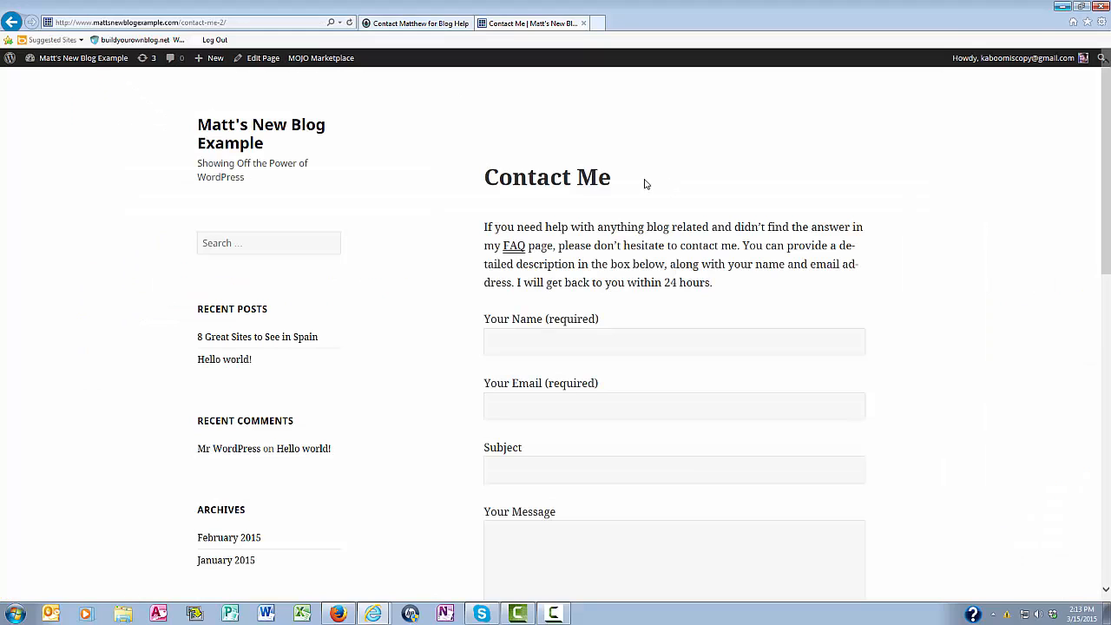
mouse_move(729, 285)
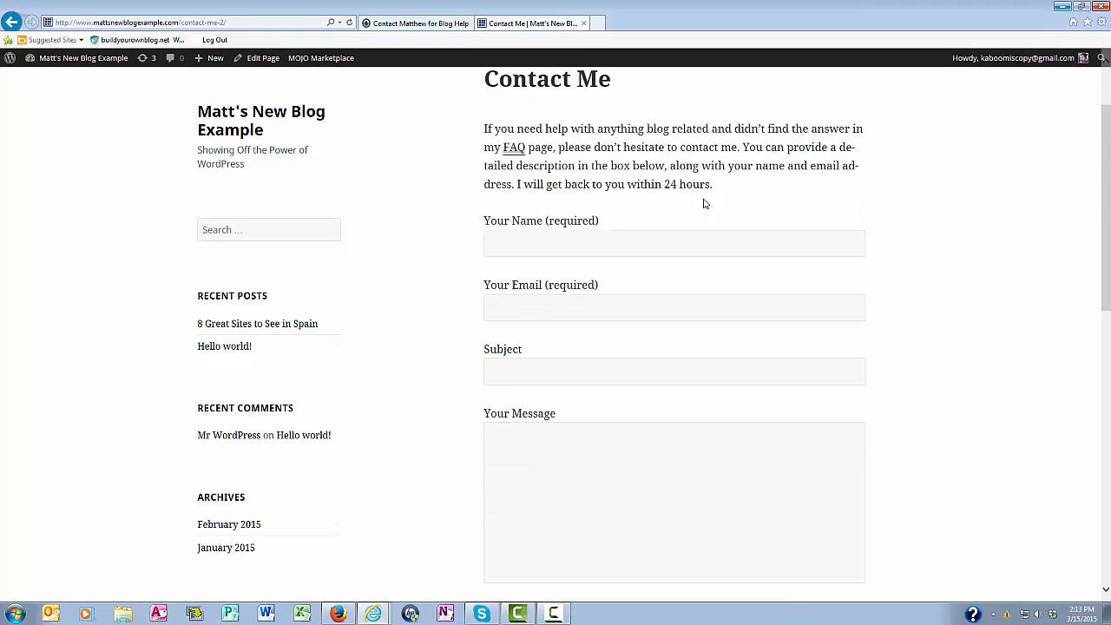
mouse_move(938, 344)
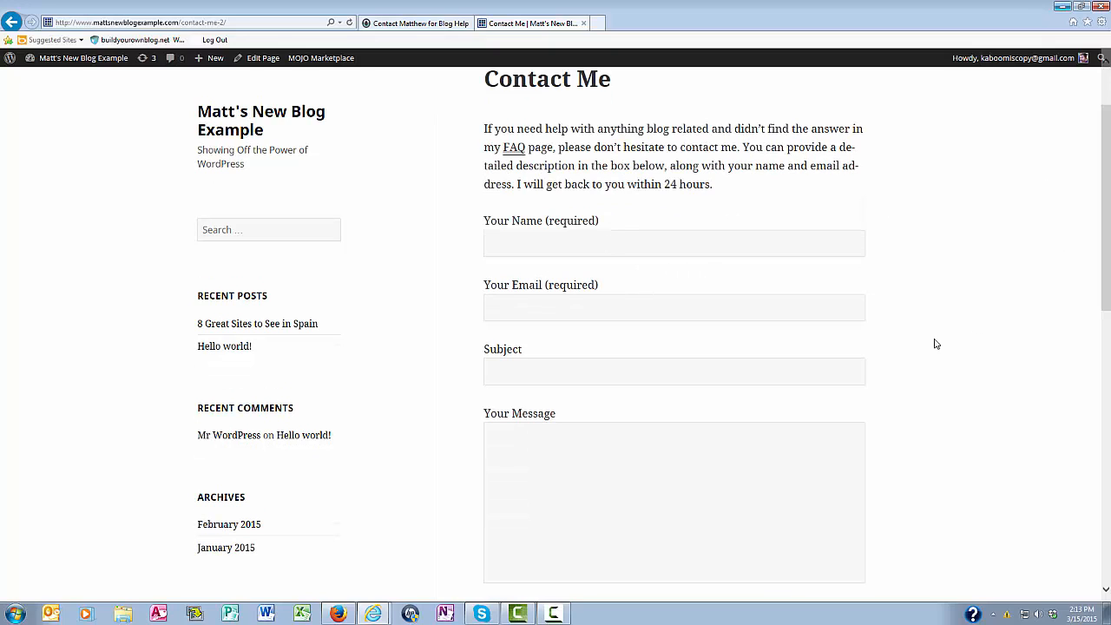
scroll("down", 3)
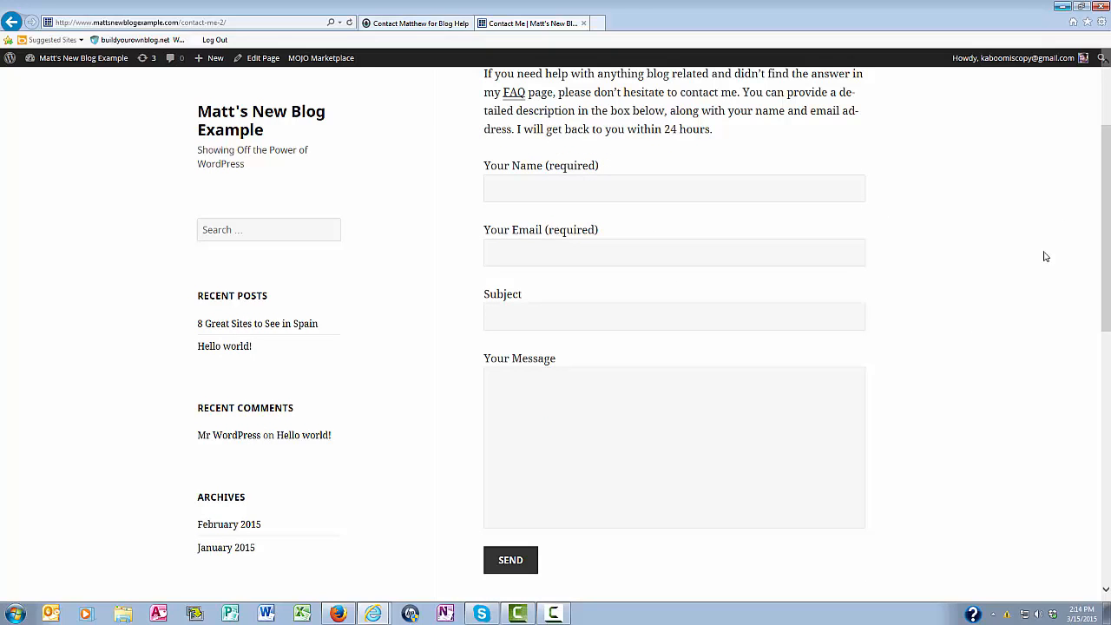
mouse_move(426, 337)
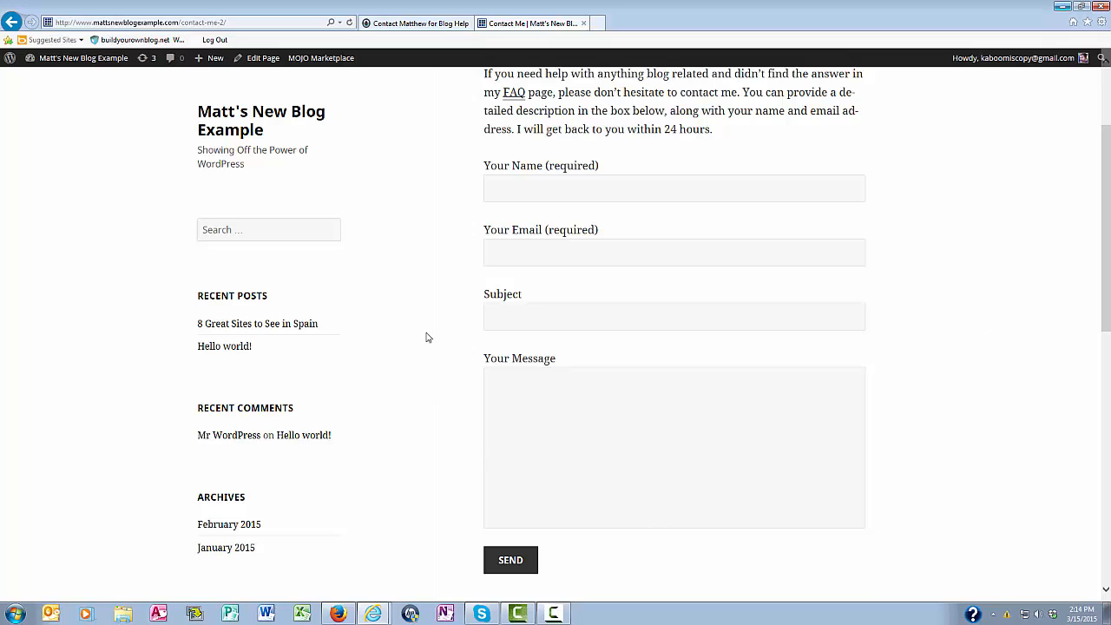
mouse_move(451, 198)
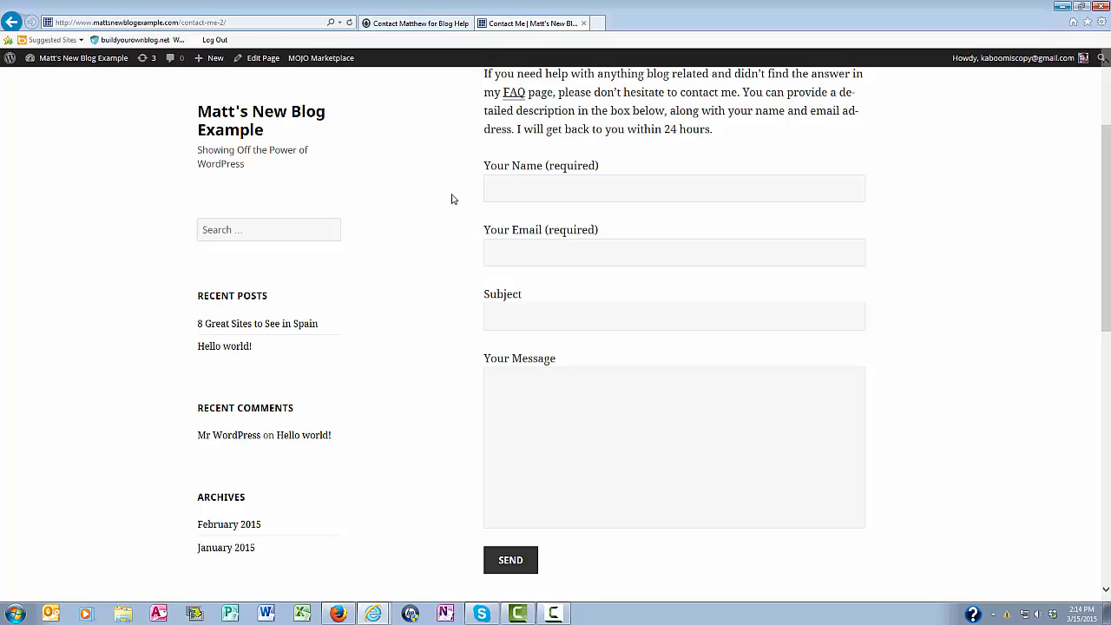
mouse_move(555, 278)
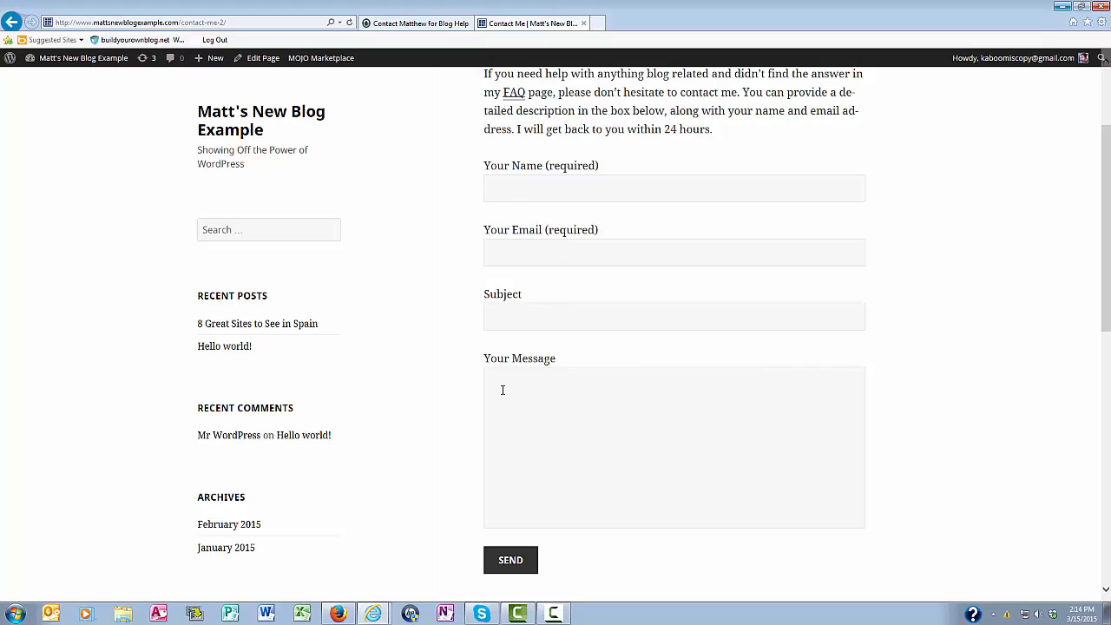
mouse_move(507, 400)
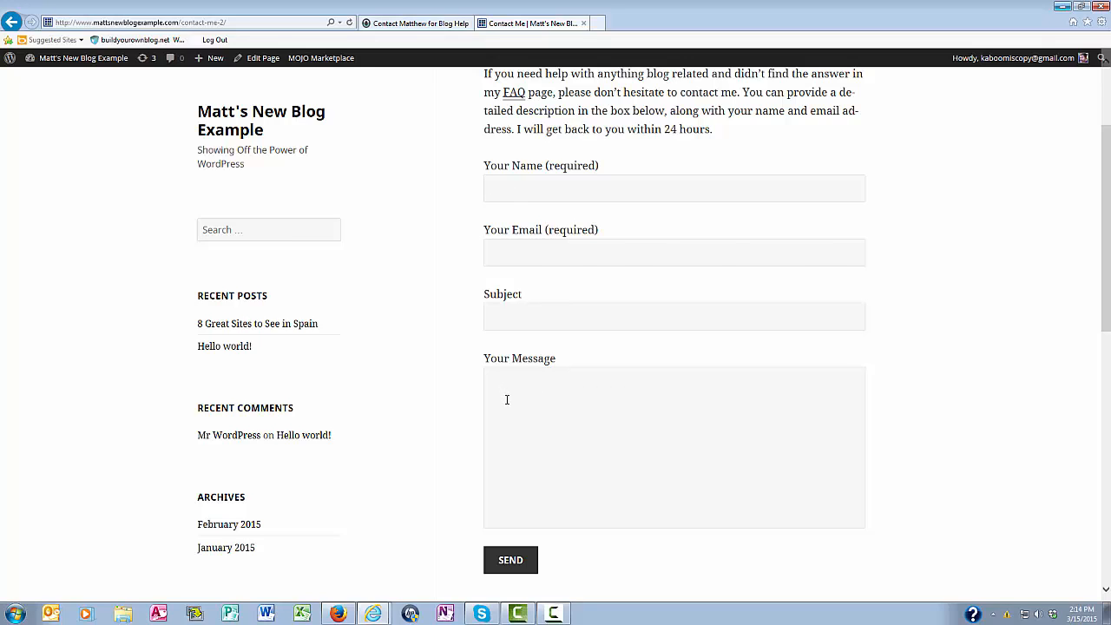
scroll("up", 3)
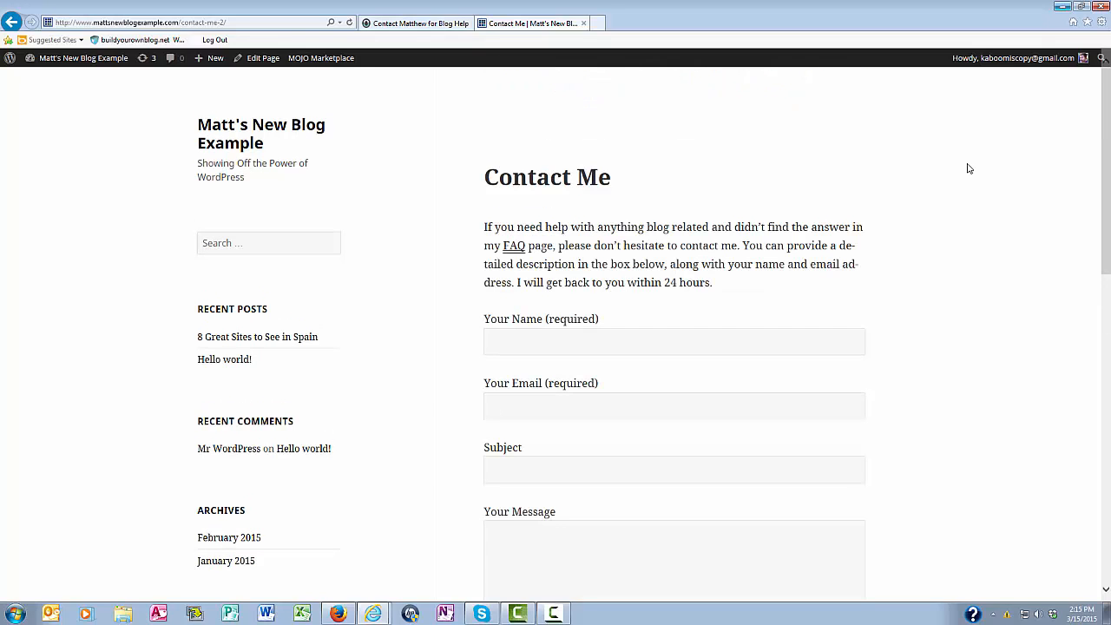
mouse_move(990, 173)
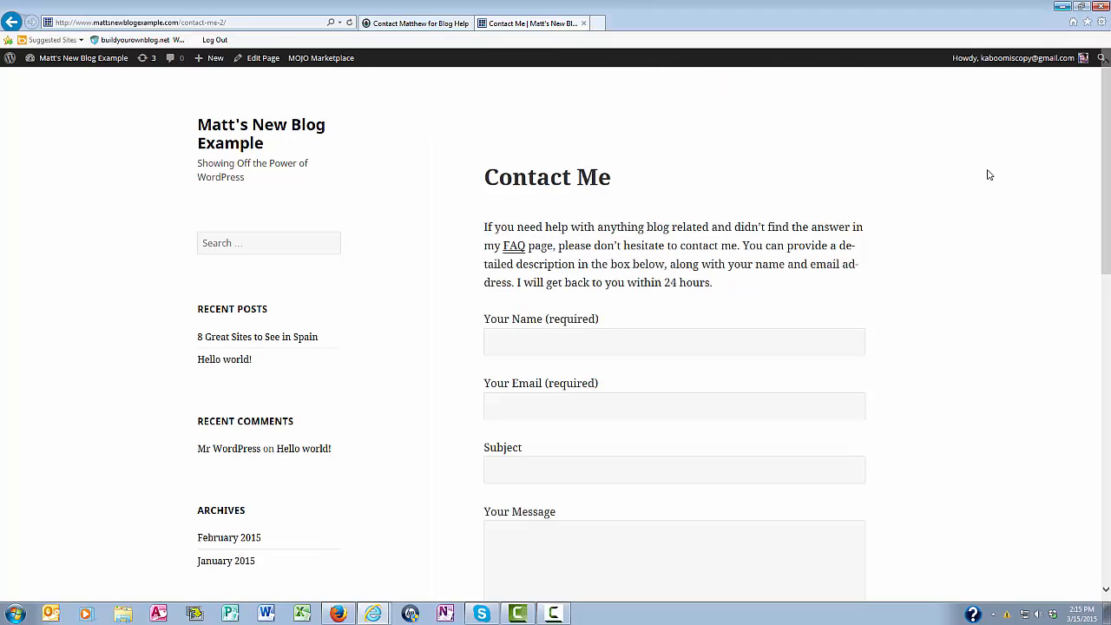
mouse_move(972, 201)
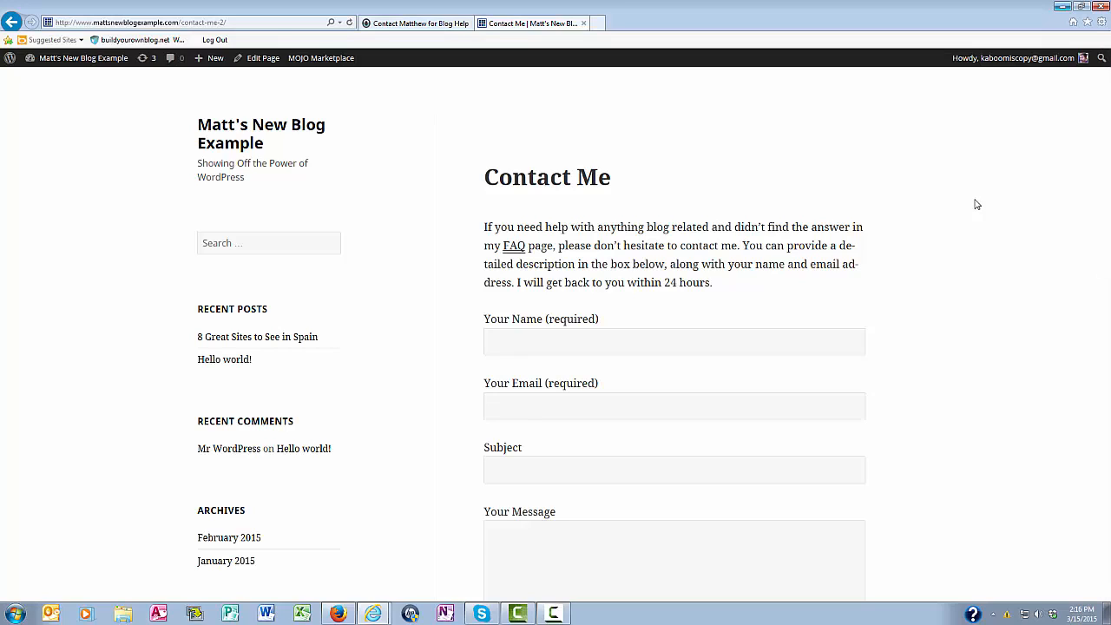
mouse_move(921, 153)
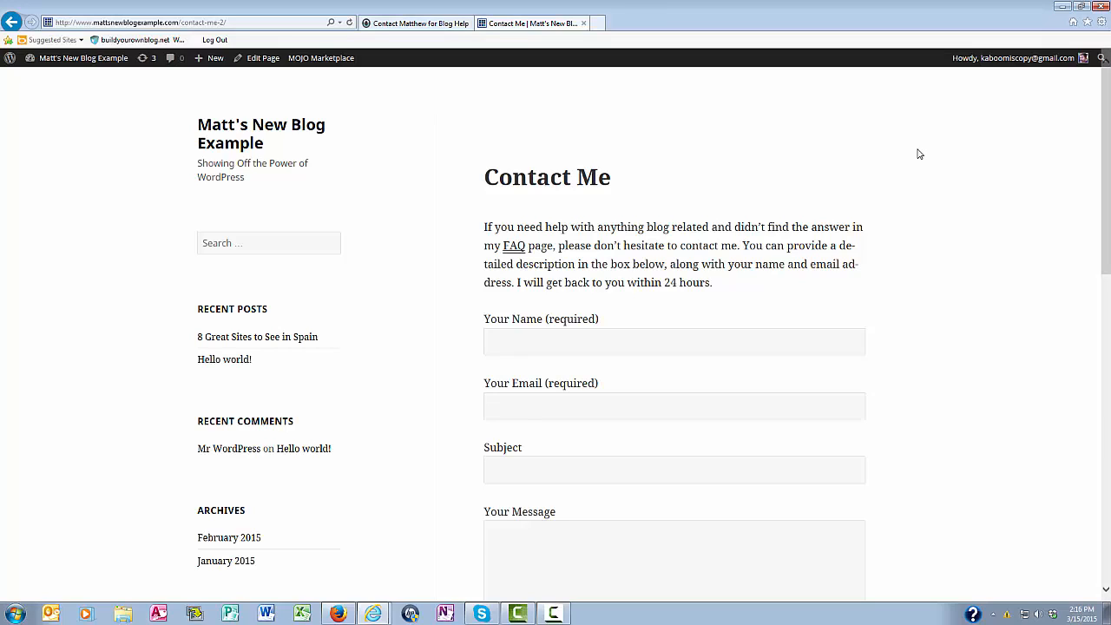